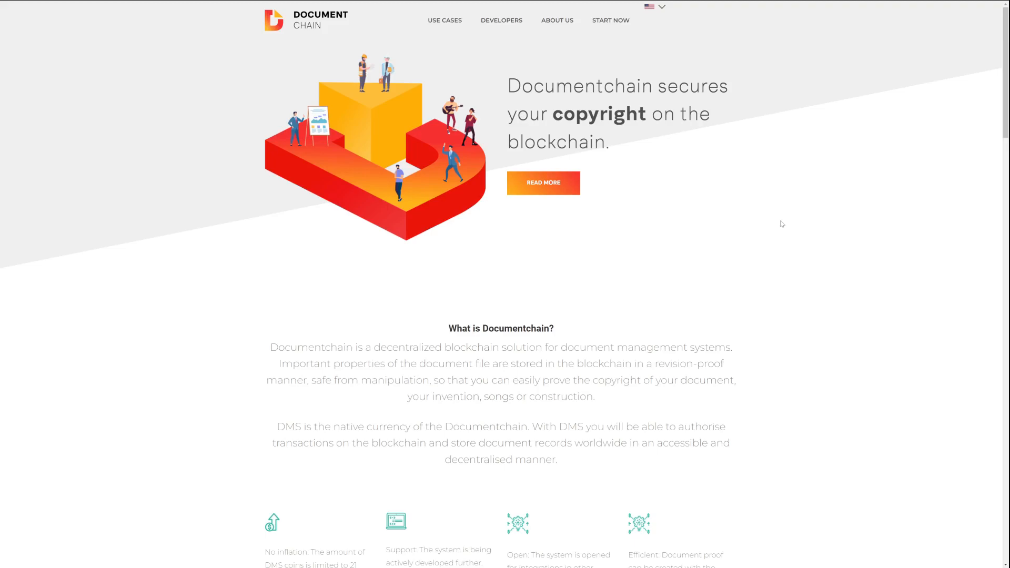
Step: Switch to the Krekeler/documentchain GitHub releases page for DMS Core
click(149, 18)
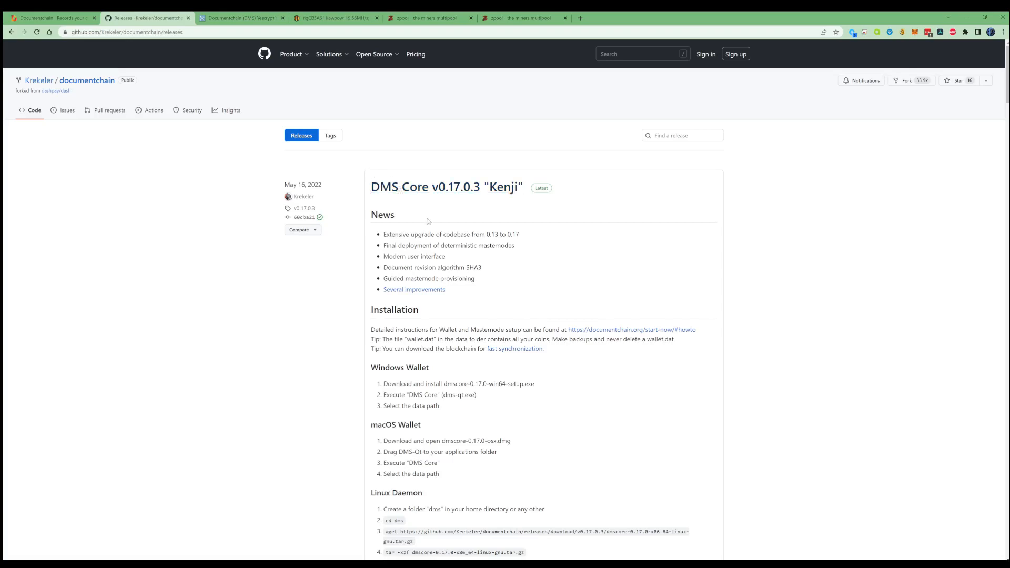
Step: Download dmscore-0.17.0-win64.zip from the v0.17.0.3 assets and return to the Hive OS flight sheet
scroll(down, 3)
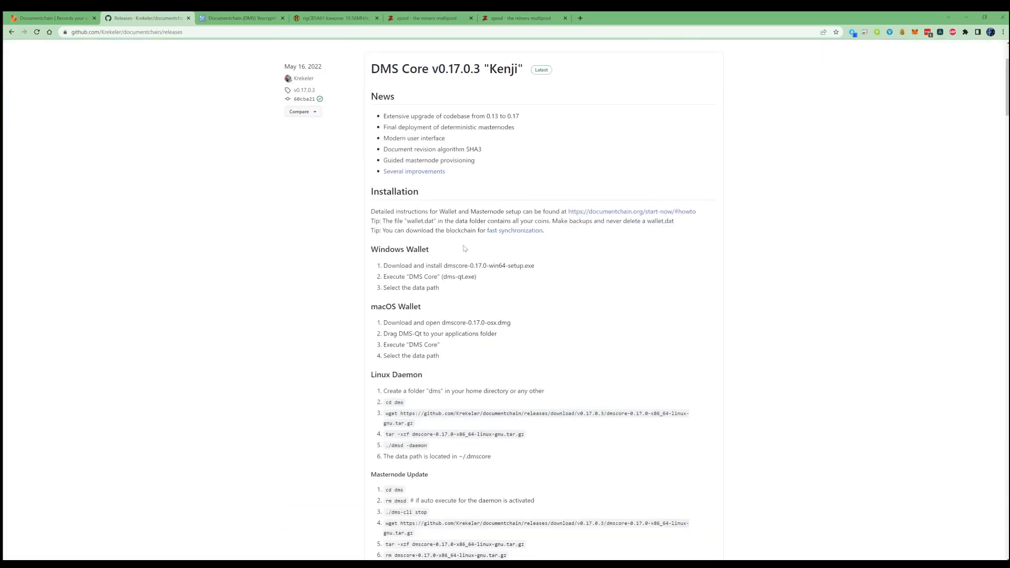
scroll(down, 3)
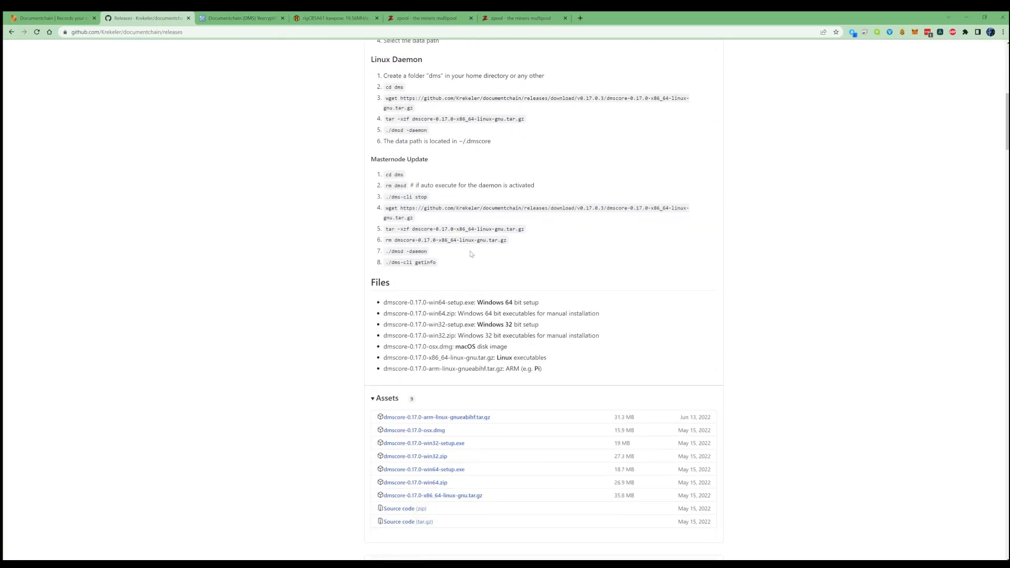
scroll(down, 3)
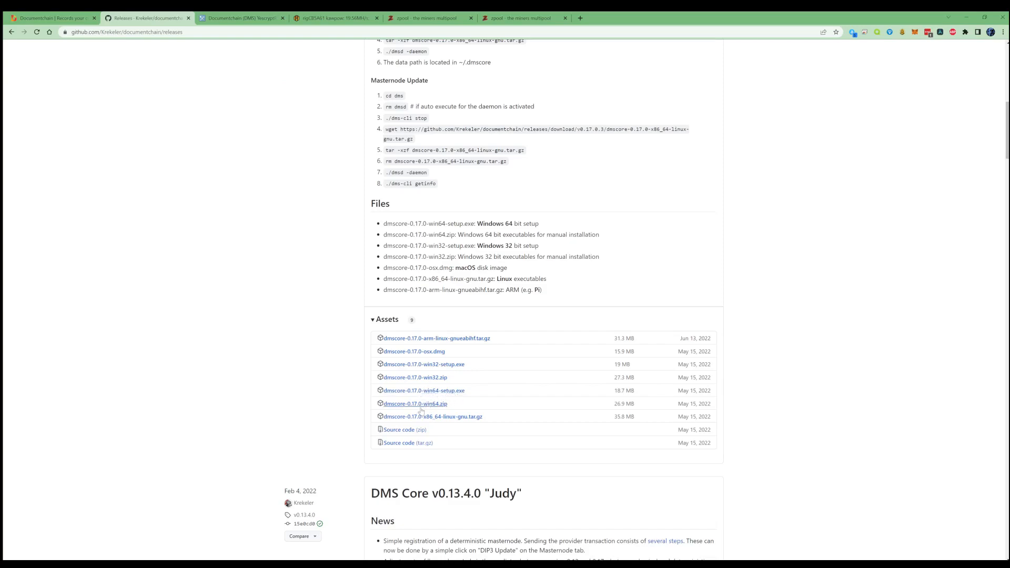
mouse_move(442, 406)
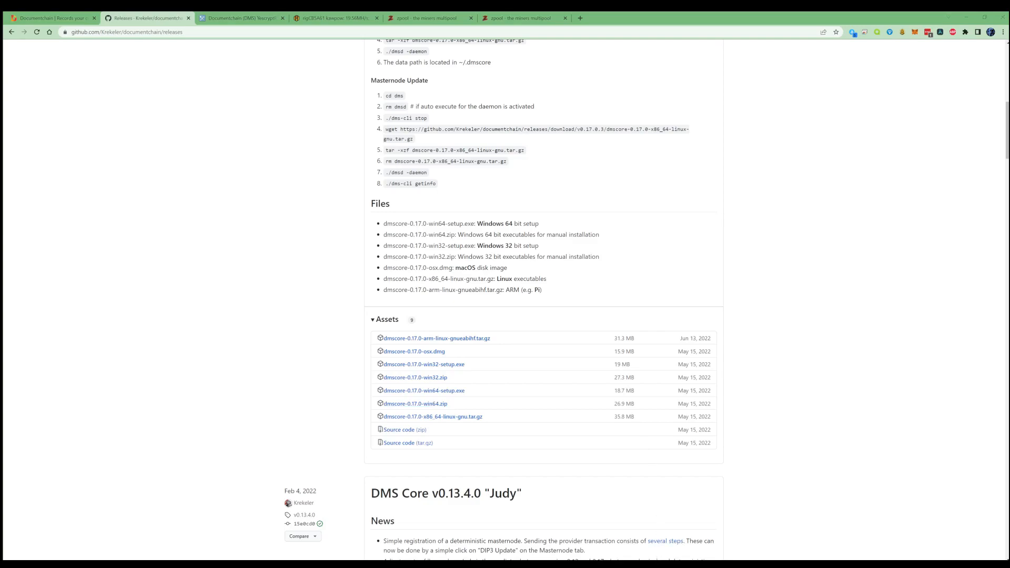
mouse_move(415, 404)
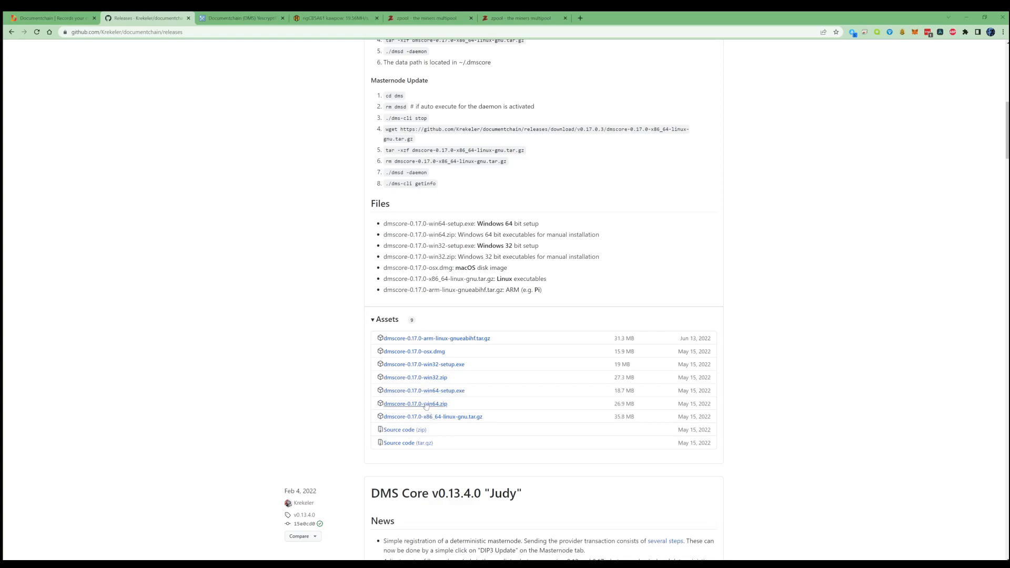
click(415, 405)
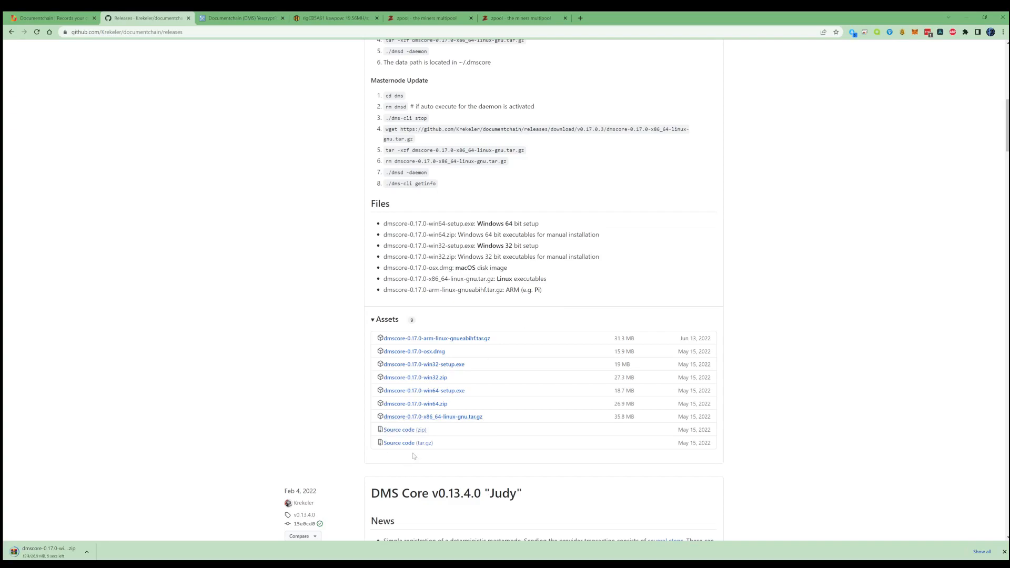
click(333, 18)
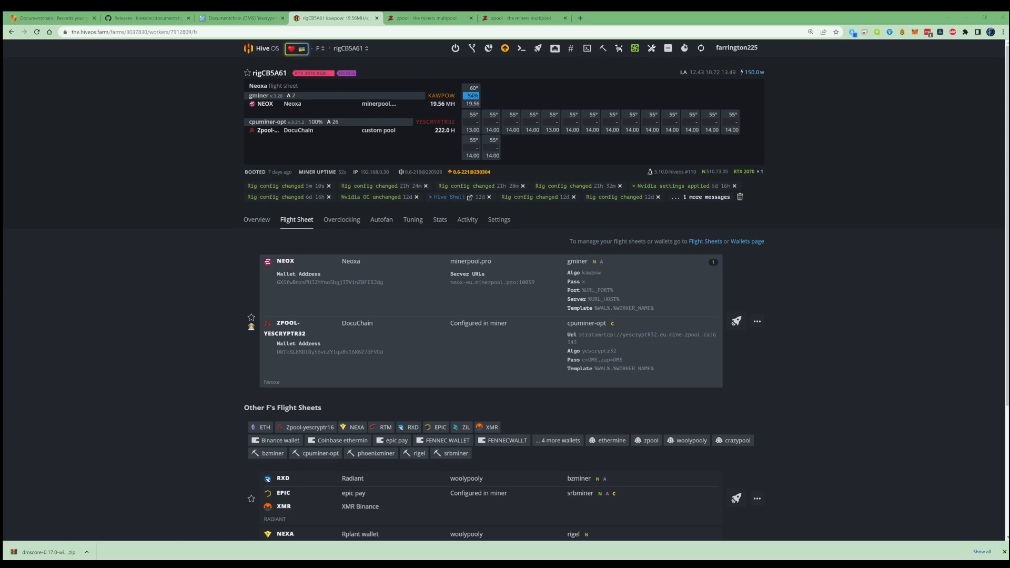
Step: Edit the flight sheet and choose Zpool-yescryptr32 as the second entry's coin
click(757, 321)
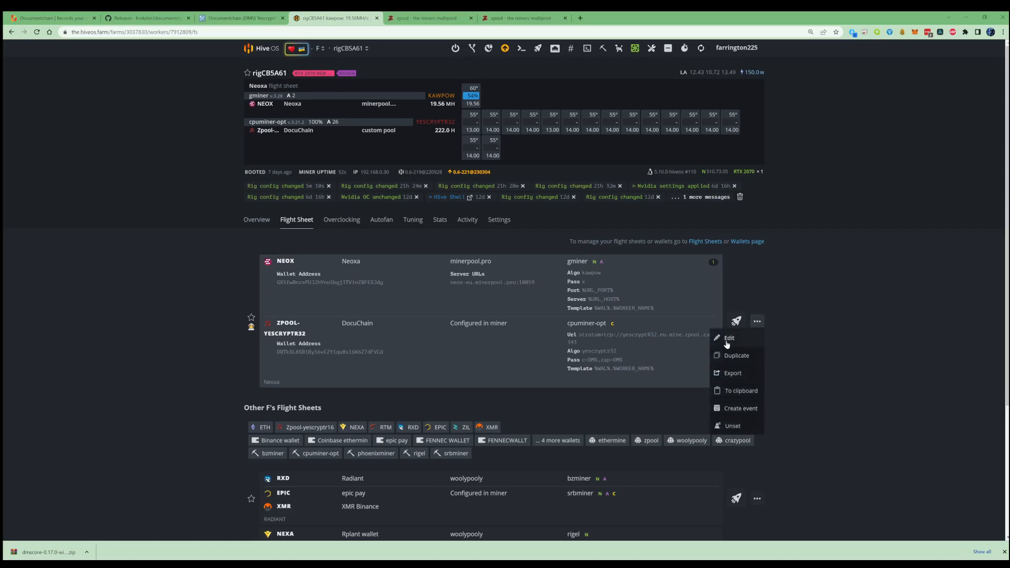
click(728, 338)
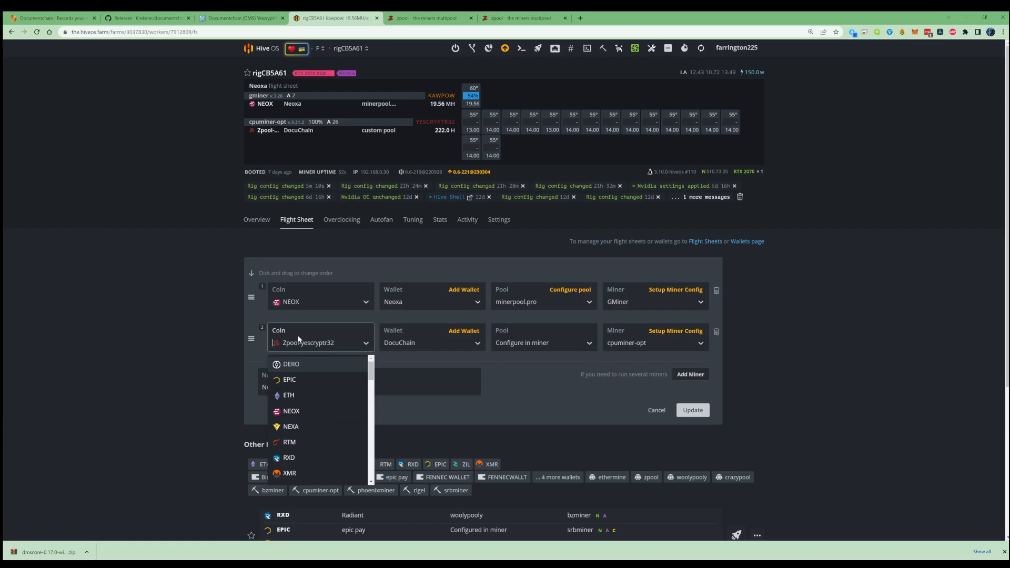
text(y)
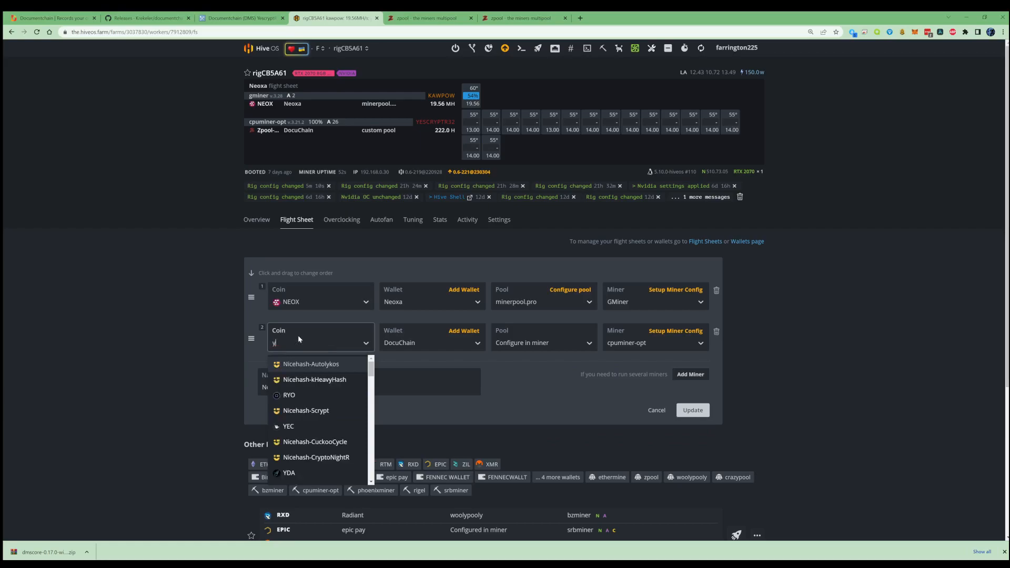
text(escrypt)
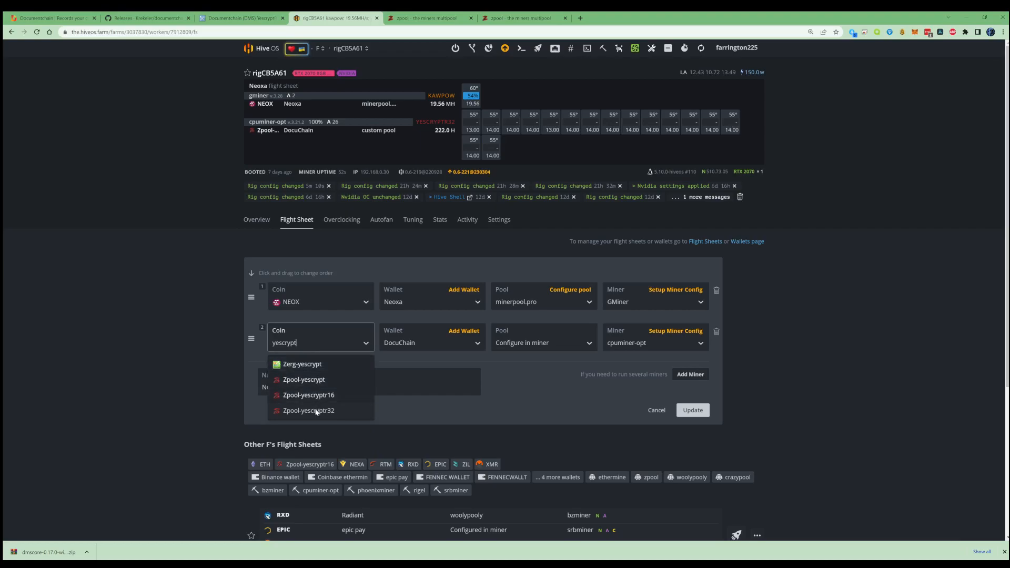
click(308, 410)
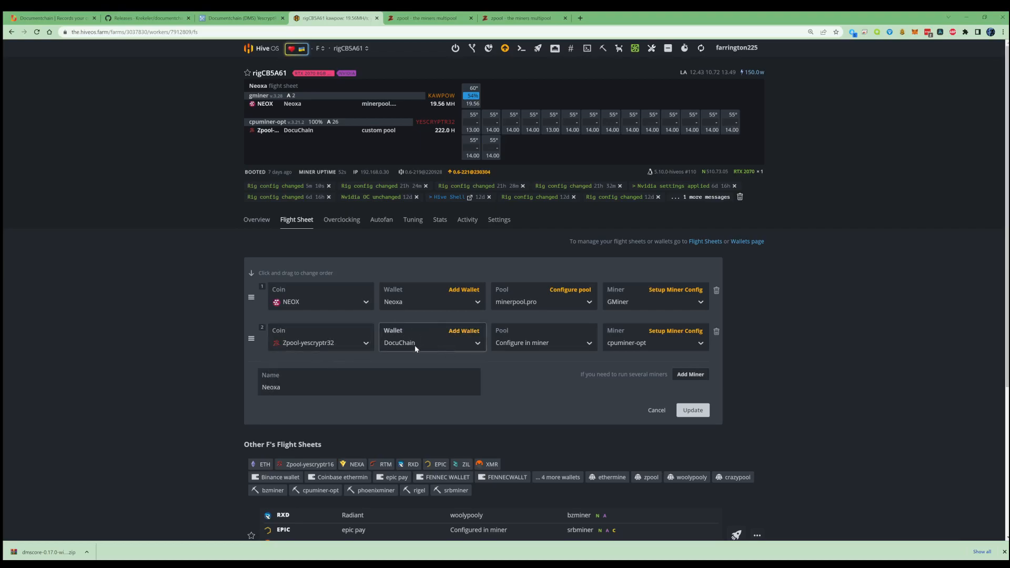
mouse_move(455, 340)
text(DocumentChain)
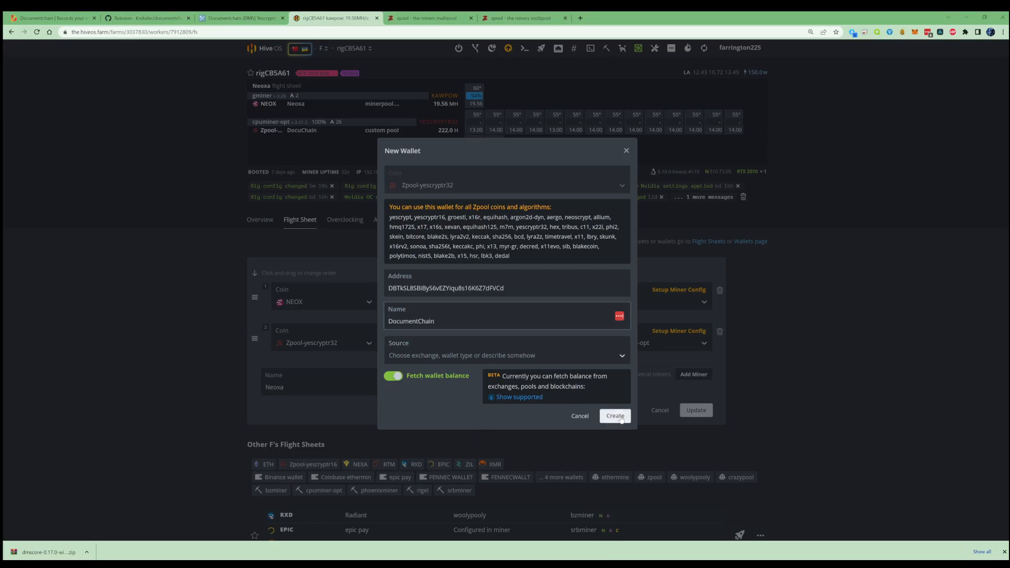
Step: Create a new DocumentChain wallet and keep the pool as Configure in miner with cpuminer-opt
click(614, 416)
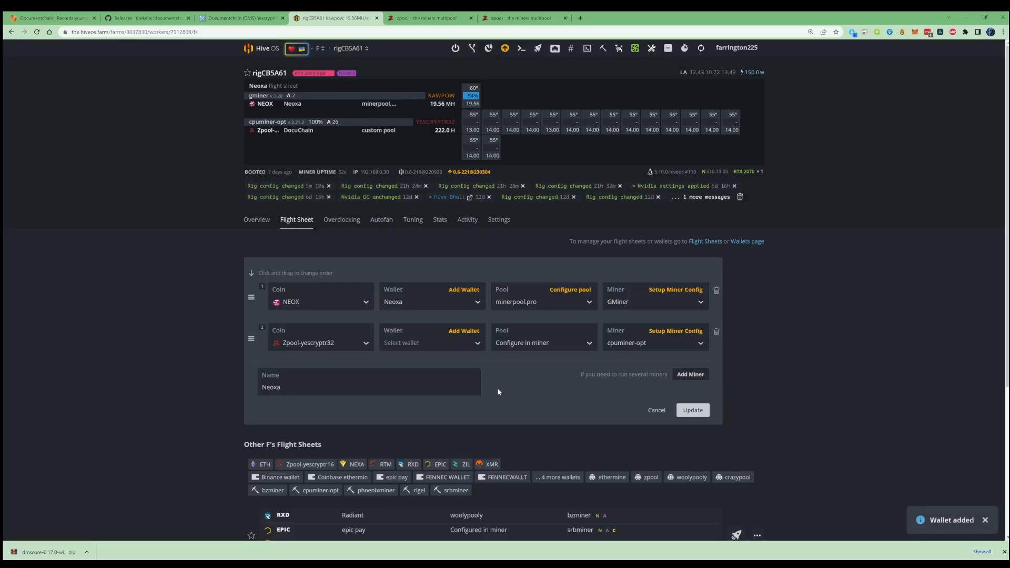
click(543, 343)
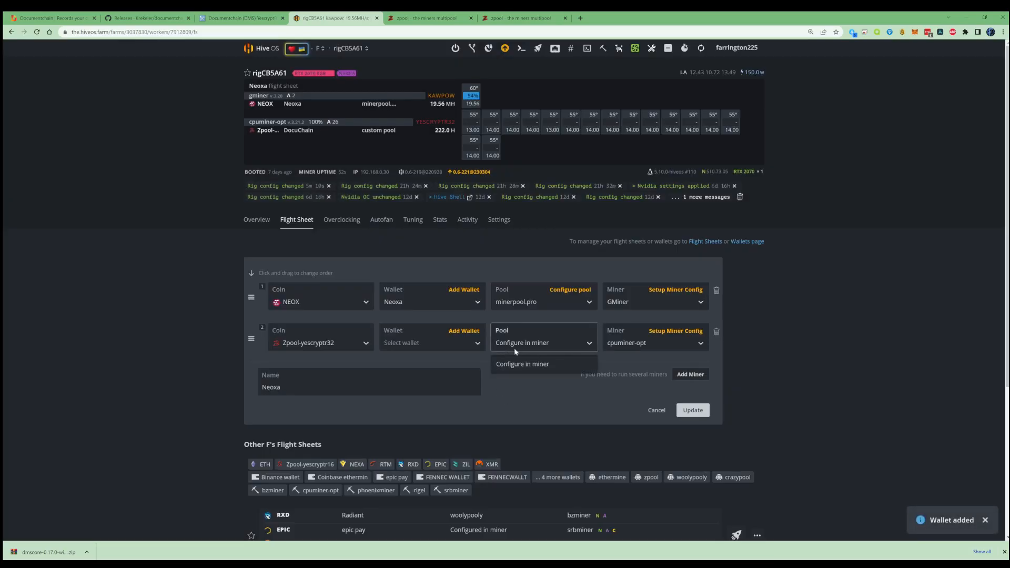
click(653, 342)
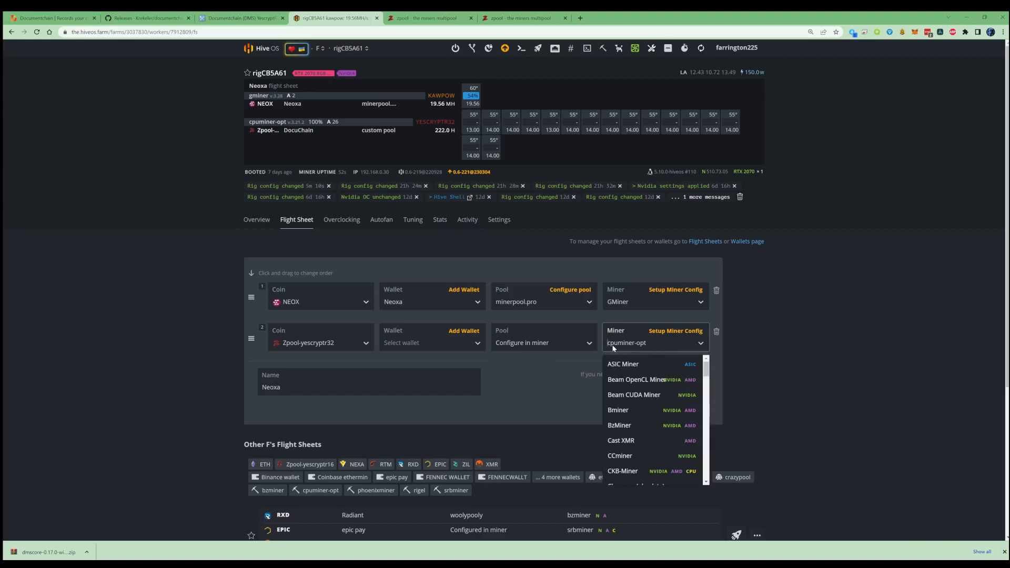
mouse_move(647, 348)
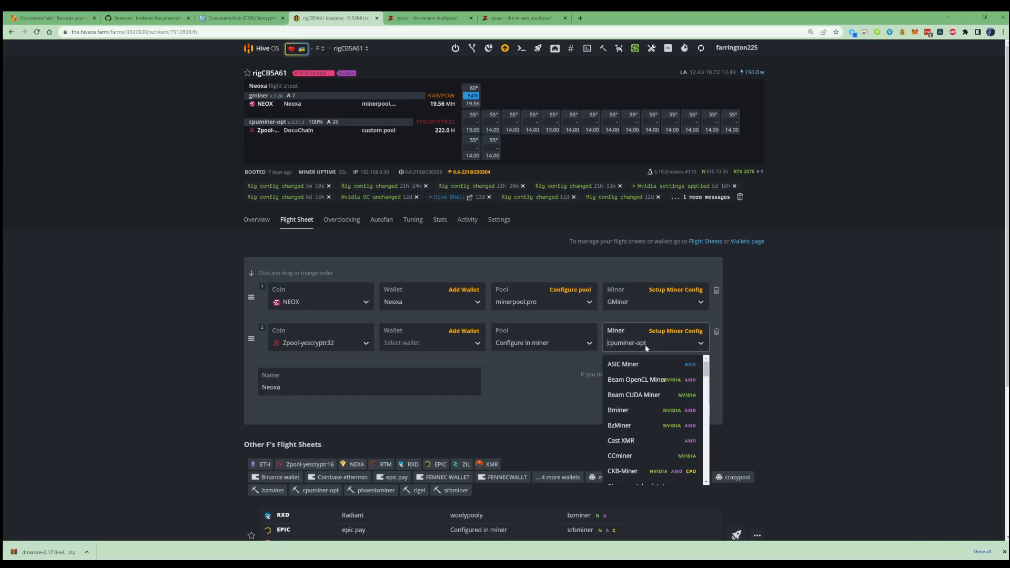
scroll(down, 3)
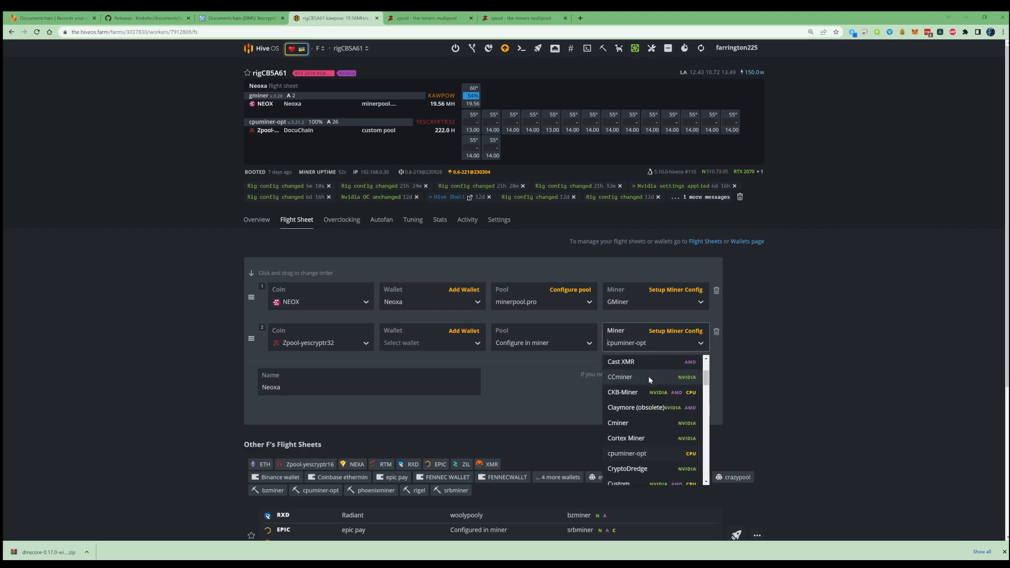
scroll(down, 3)
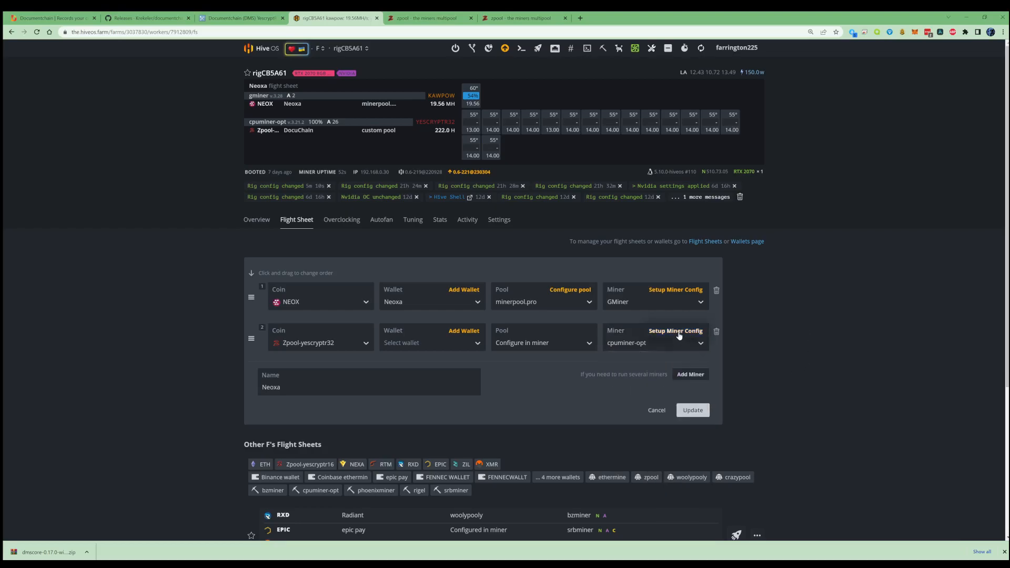
Step: Set cpuminer-opt's hash algorithm to yescryptr32
click(676, 330)
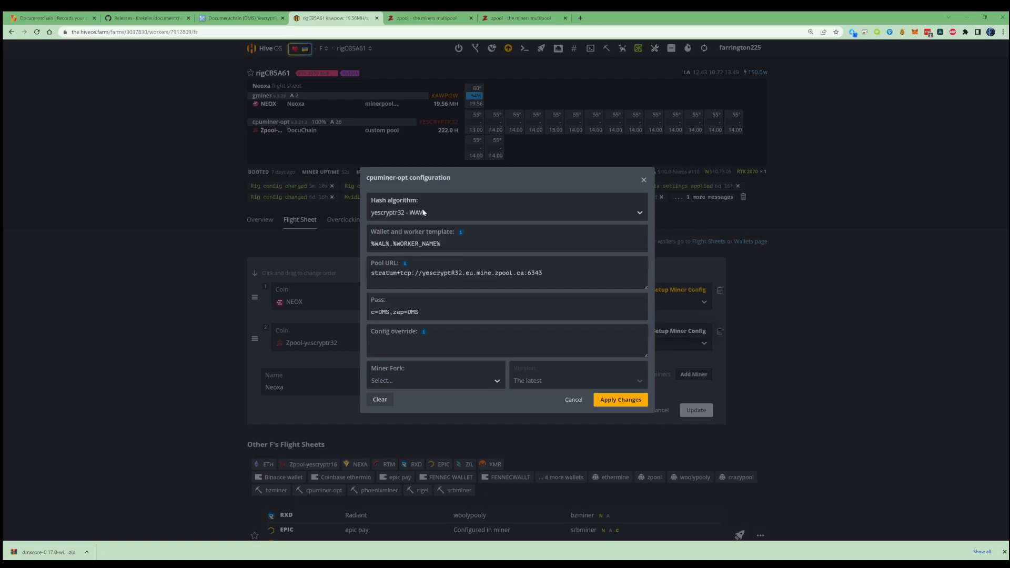
click(506, 212)
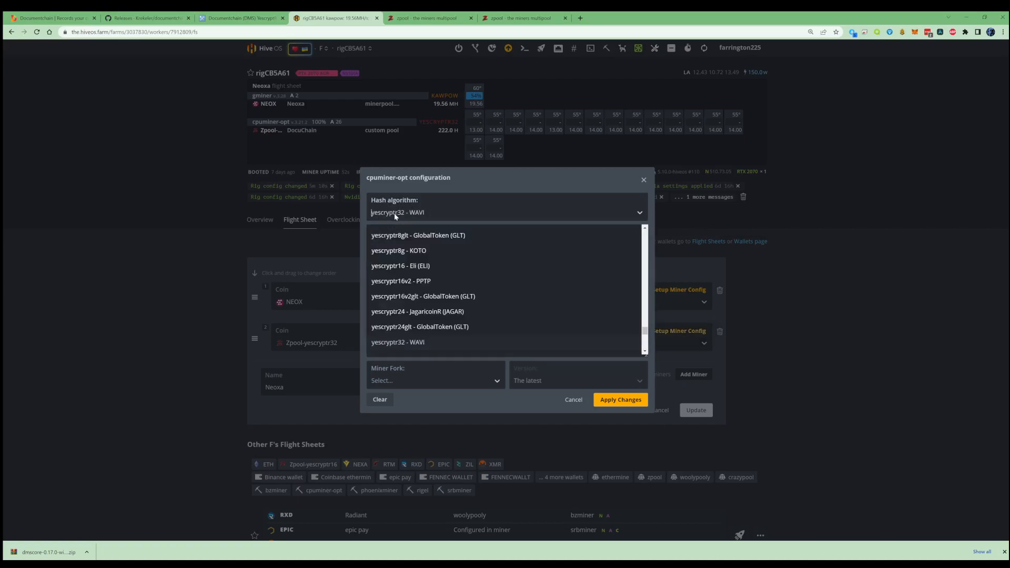
text(yes)
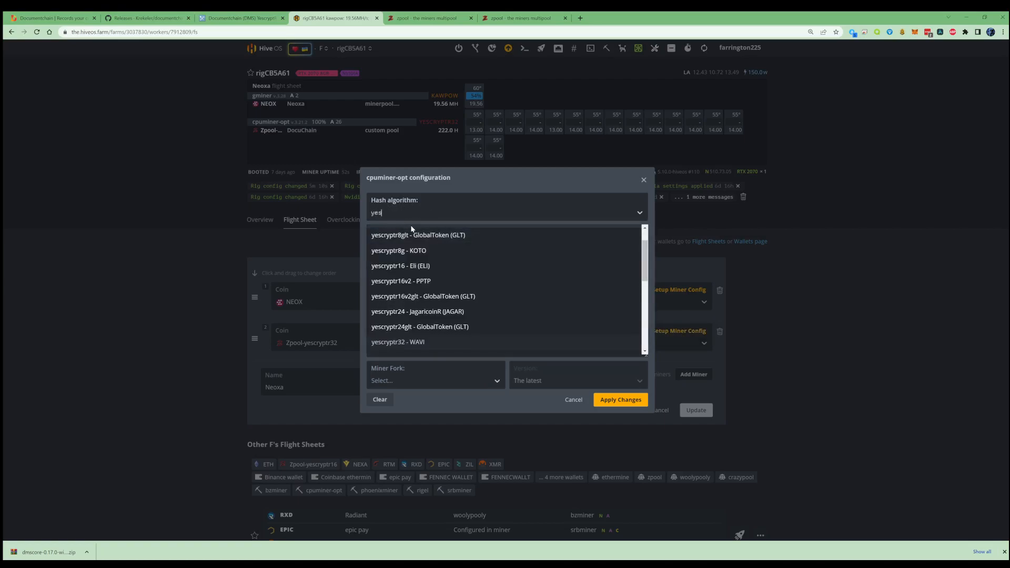
text(rescrp)
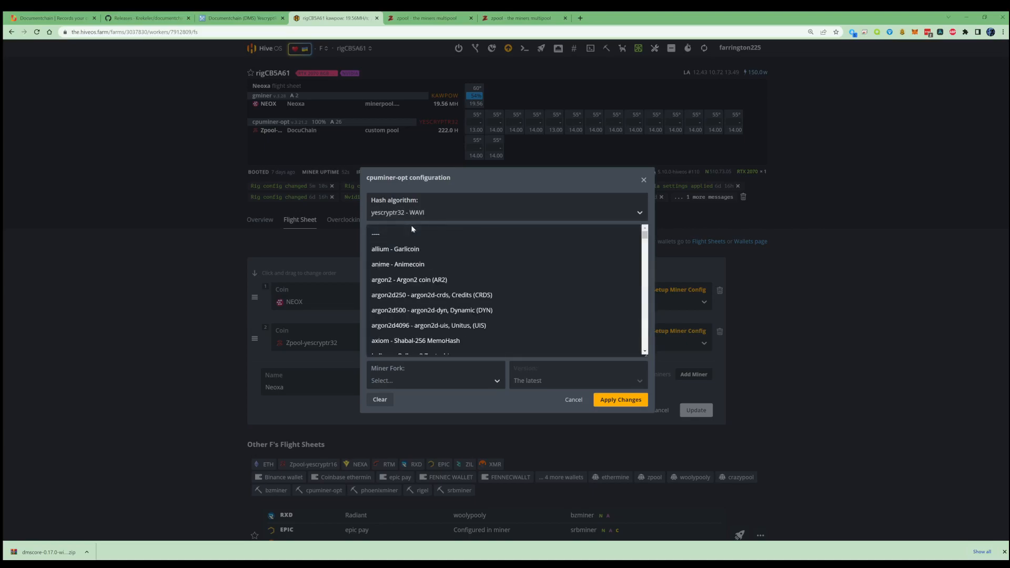
text(yes)
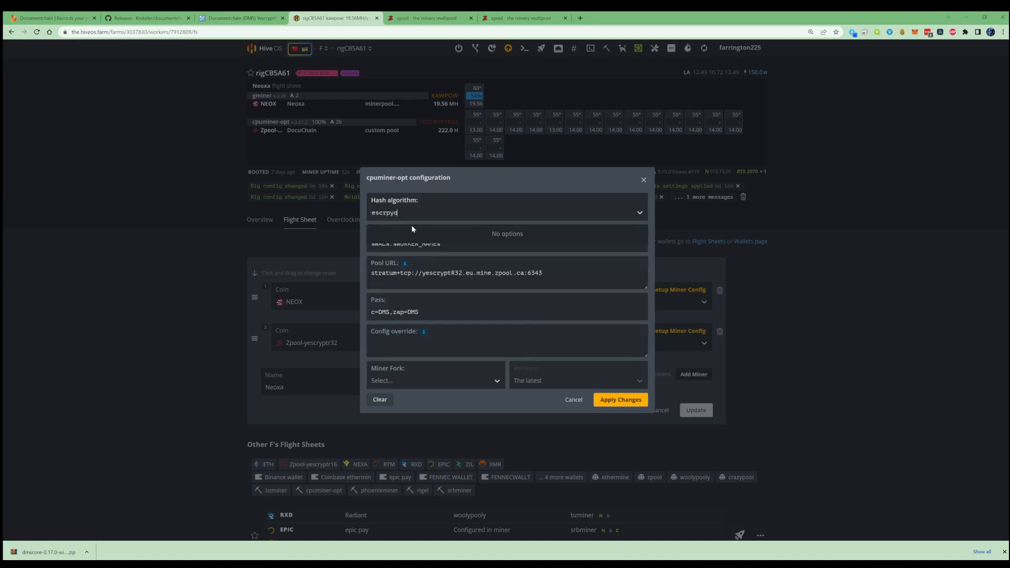
click(398, 212)
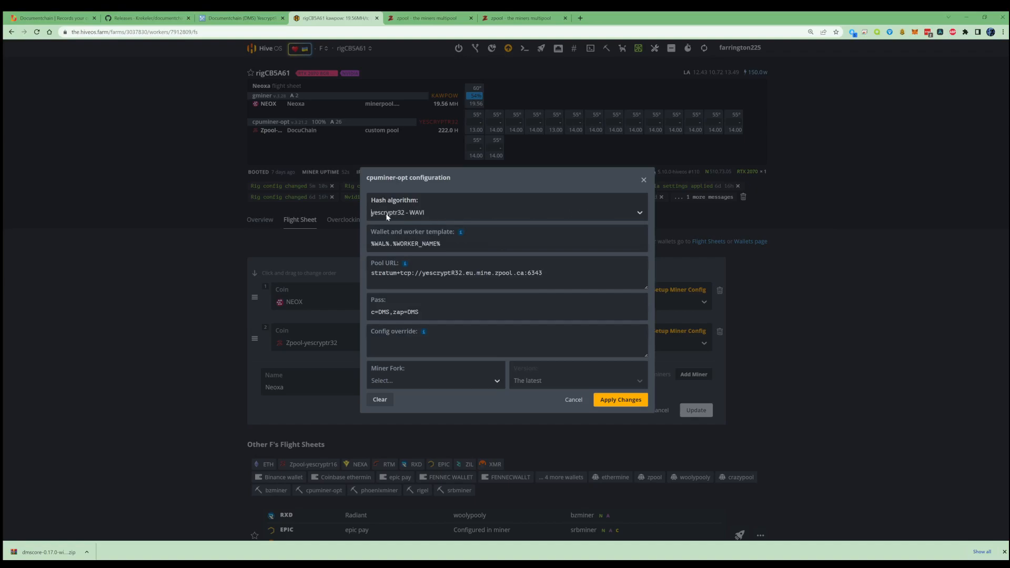
mouse_move(396, 223)
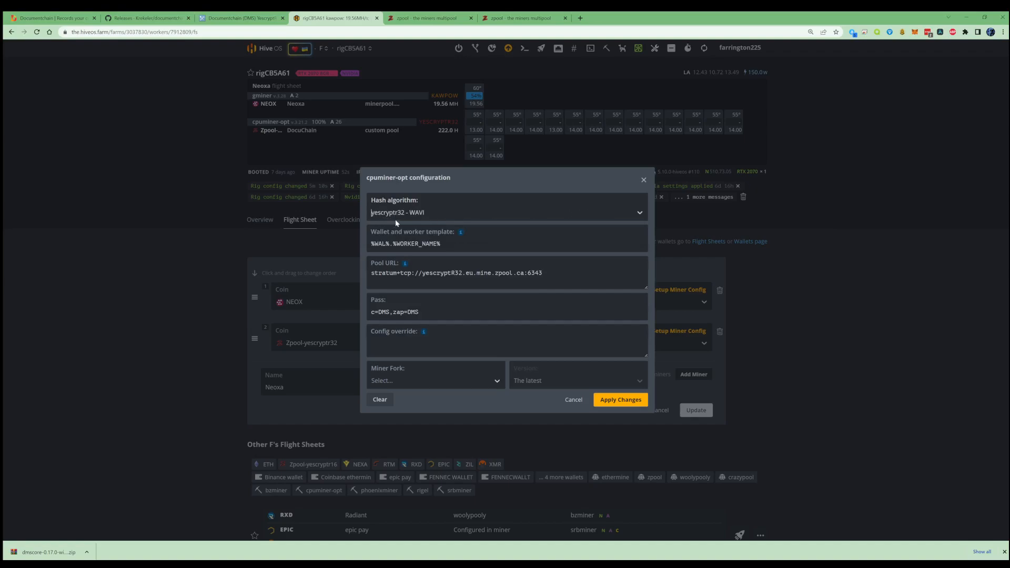
click(507, 212)
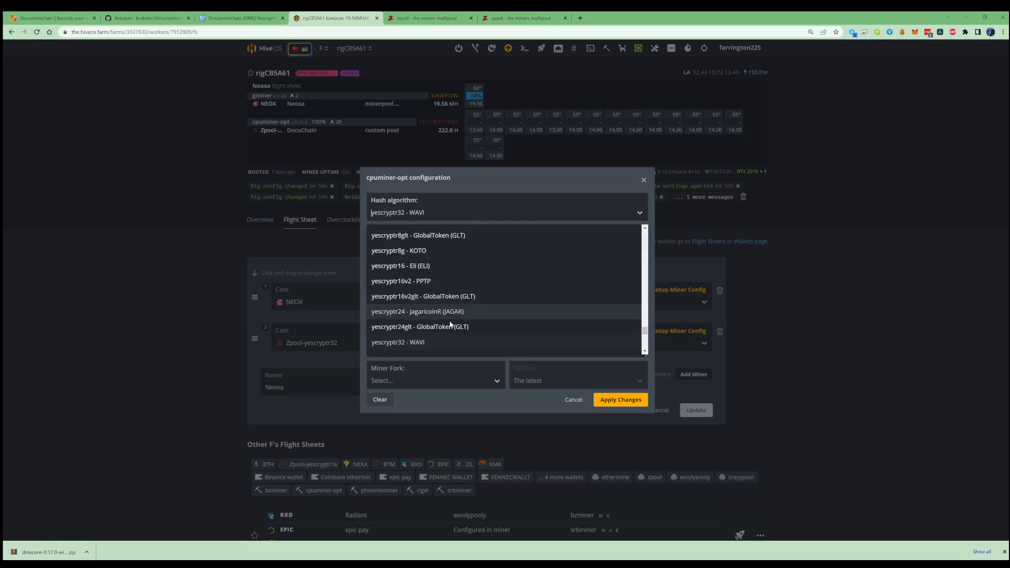
scroll(down, 3)
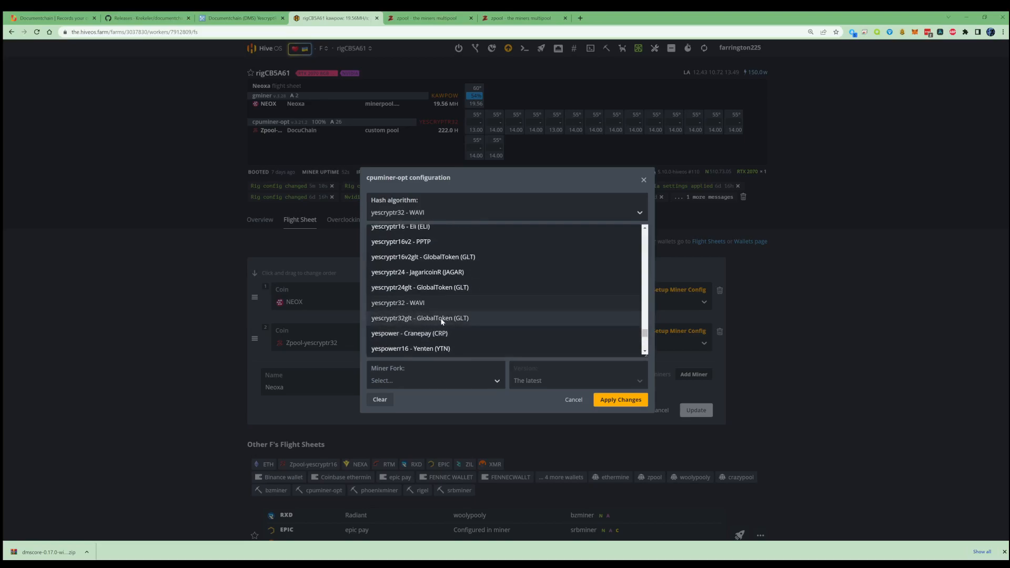
mouse_move(422, 304)
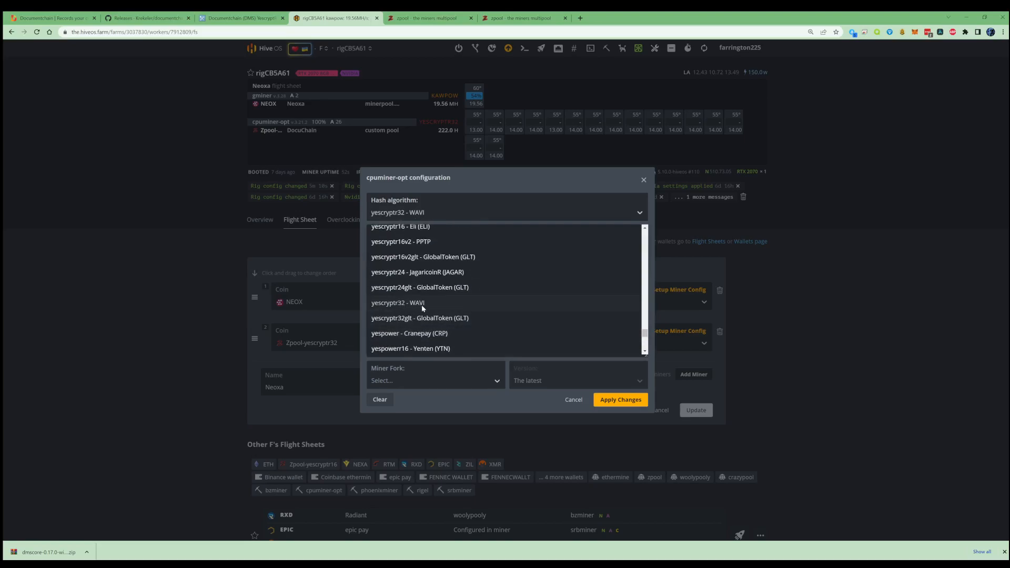
mouse_move(419, 309)
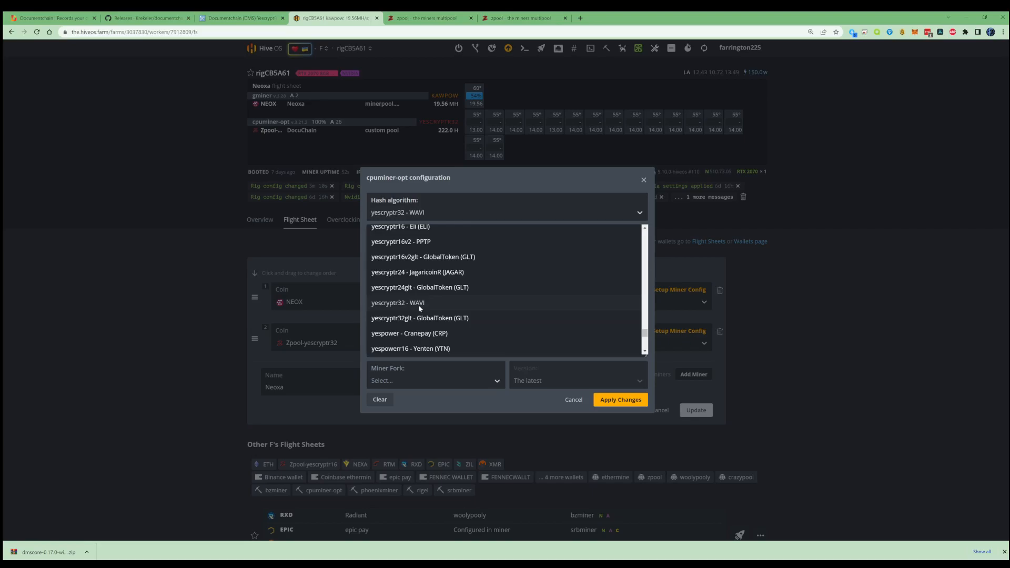
mouse_move(420, 306)
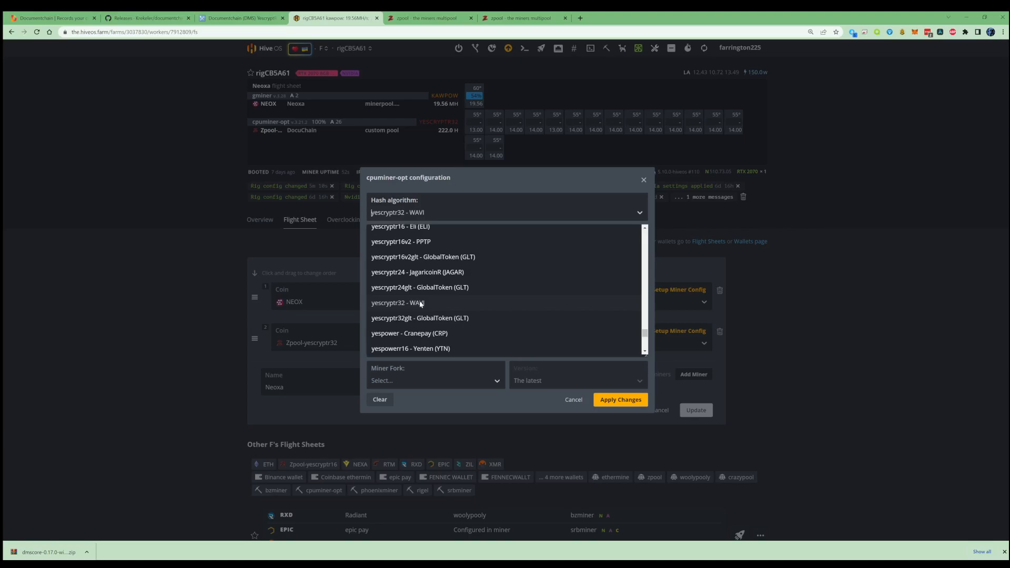
click(398, 303)
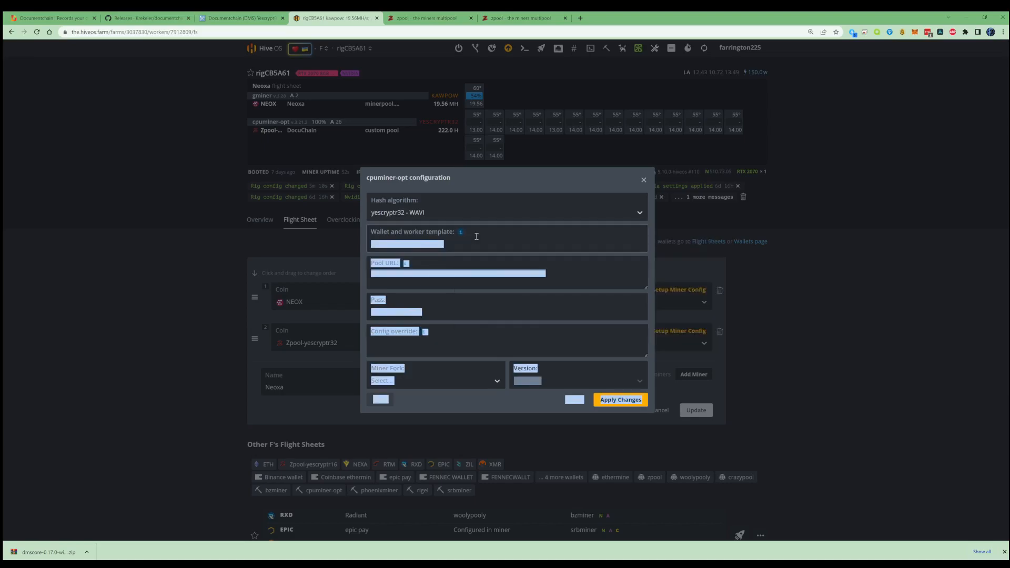
Step: Fill the %WAL%.%WORKER_NAME% template, zpool EU yescryptR32 URL and pass c=DMS,zap=DMS, removing duplicated template text
click(460, 232)
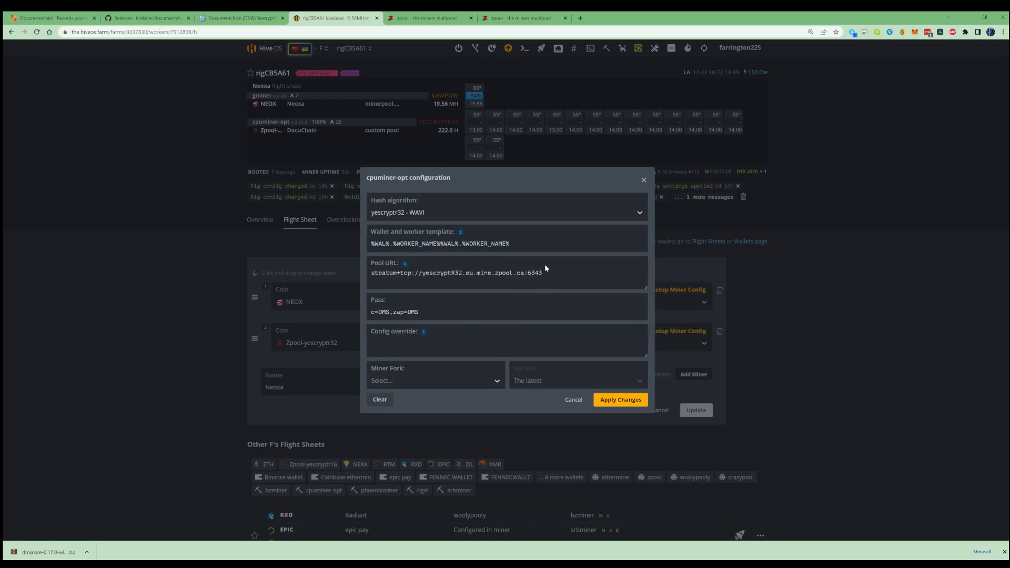
triple_click(440, 243)
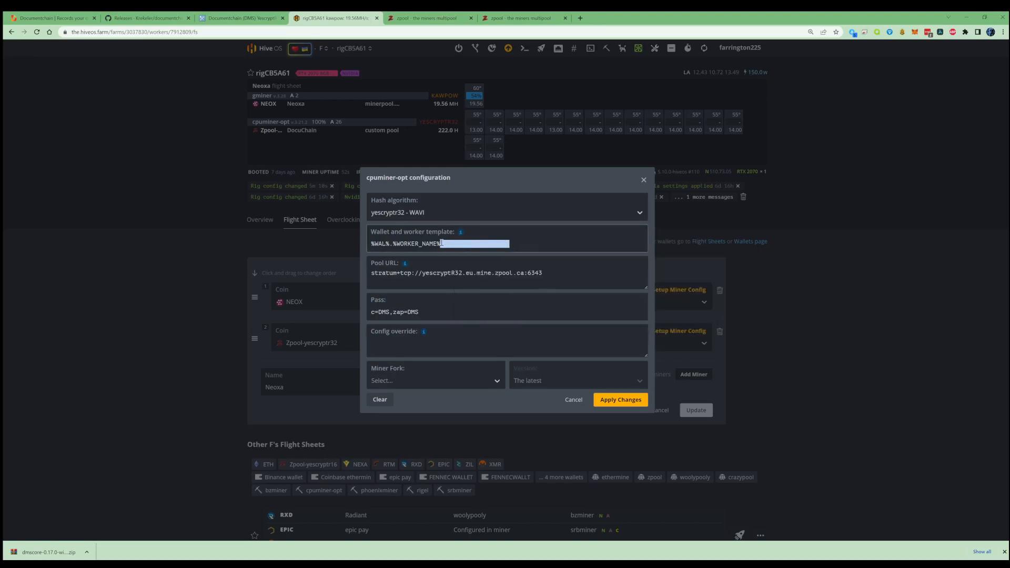
click(471, 272)
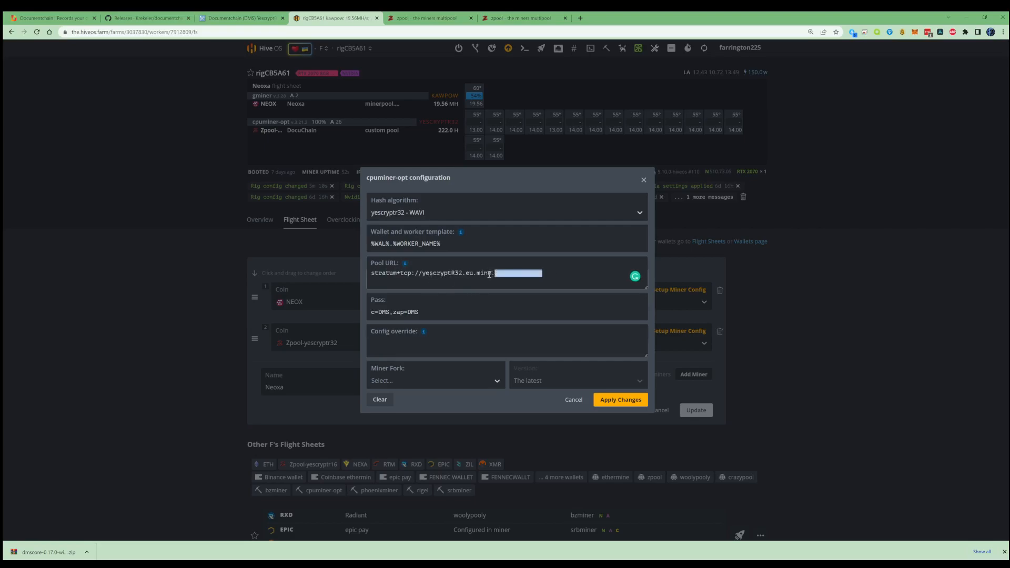
click(428, 18)
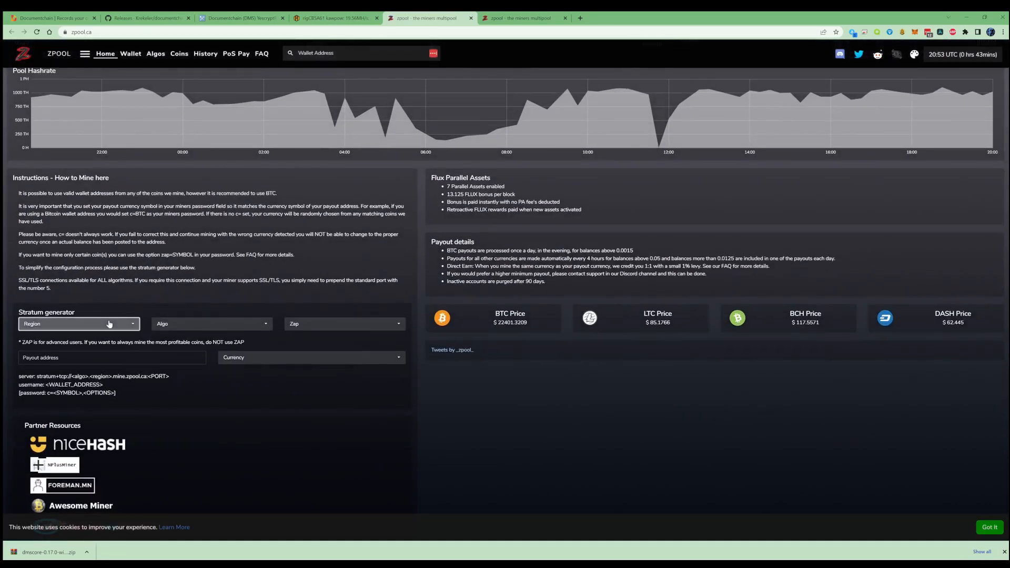
Step: In zpool's stratum generator choose the Europe region and the yescryptR32 algorithm
click(77, 323)
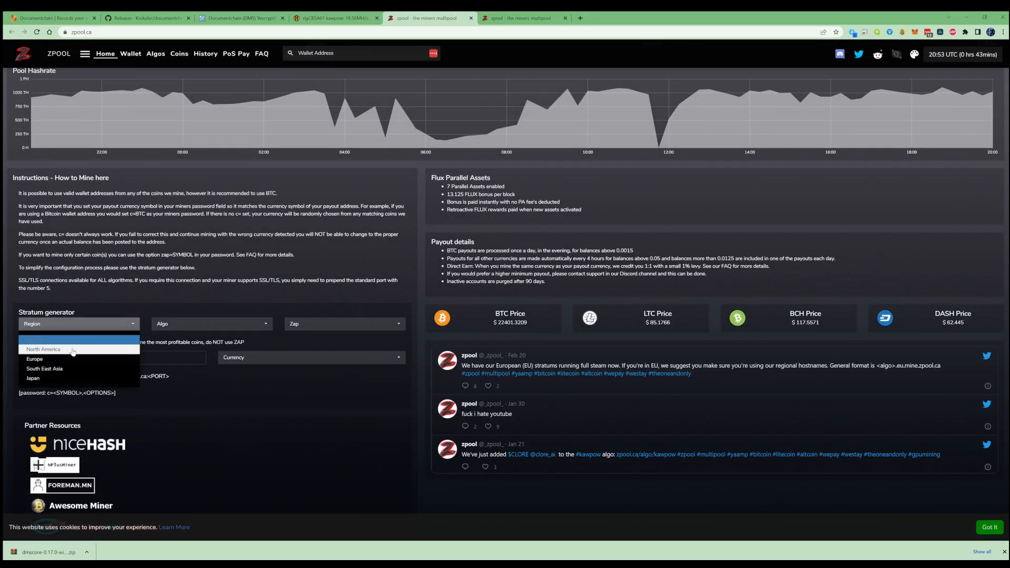
click(43, 349)
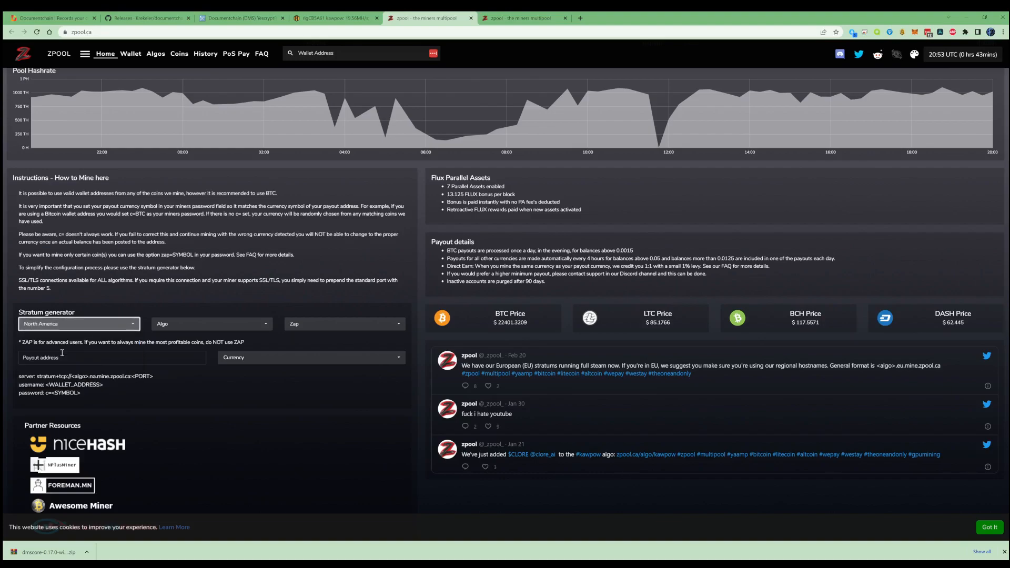
click(79, 324)
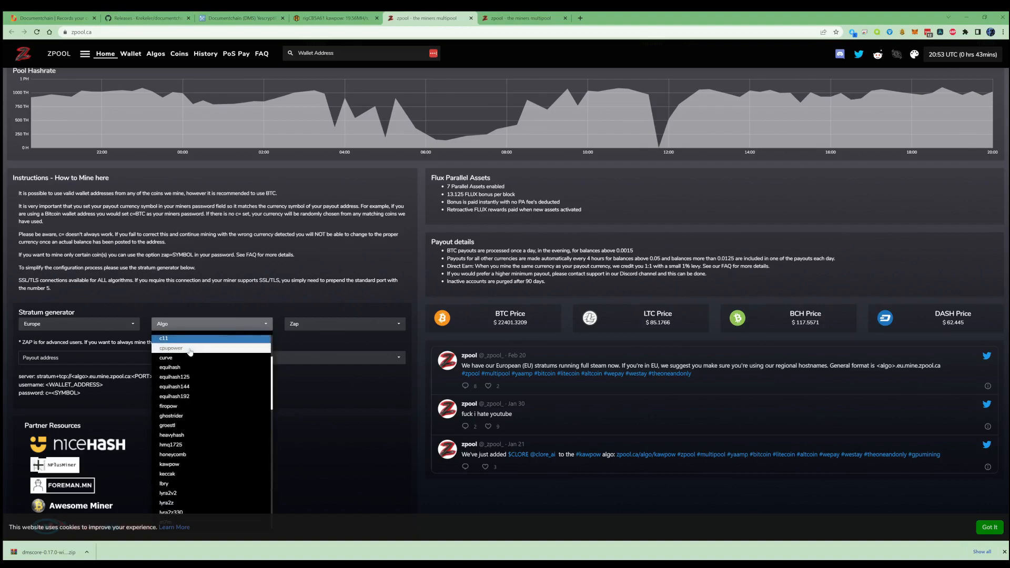
scroll(down, 3)
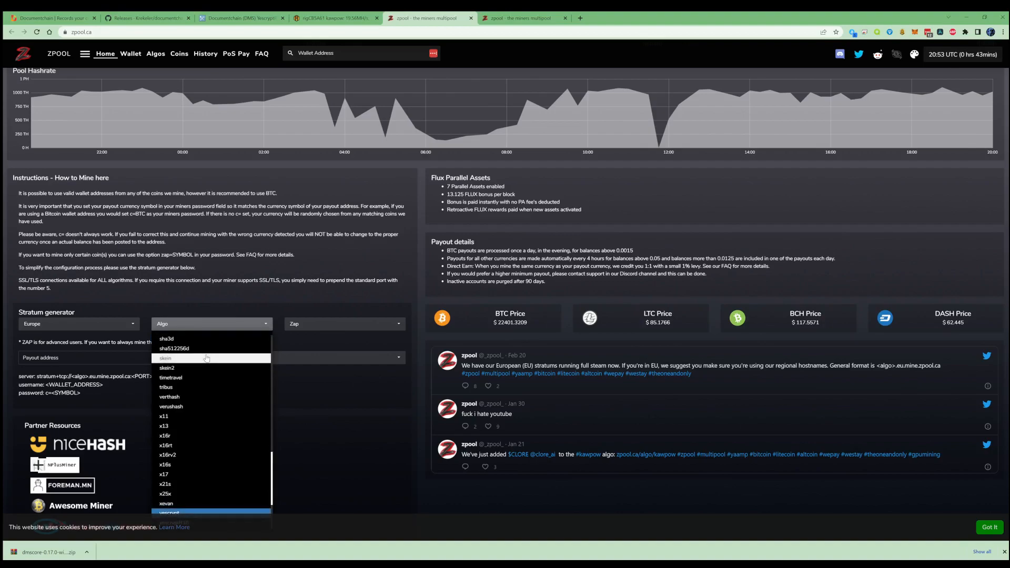
scroll(down, 3)
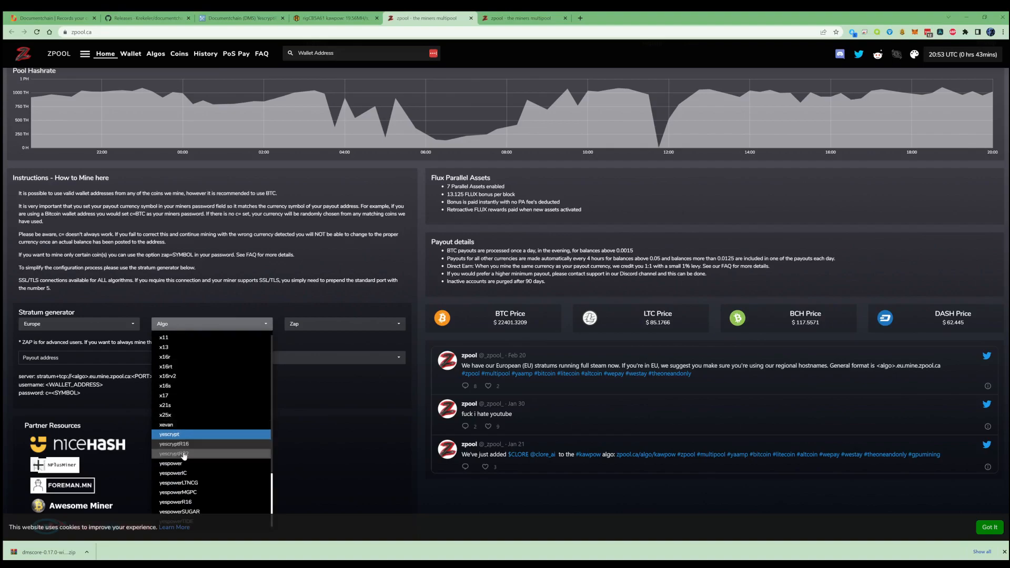
click(173, 453)
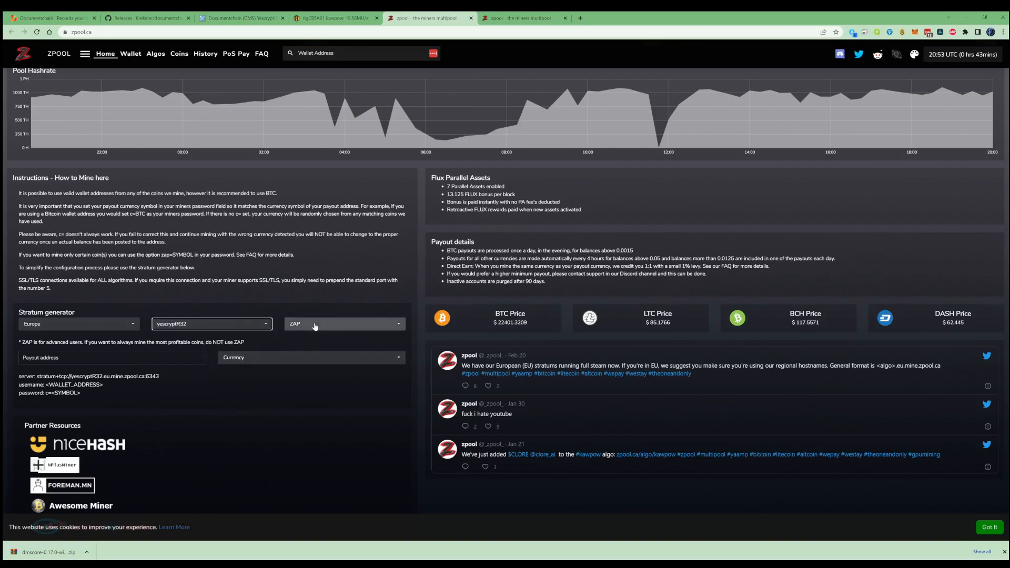
Step: Set zap to DMS and the payout currency to DMS for the payout address
click(344, 323)
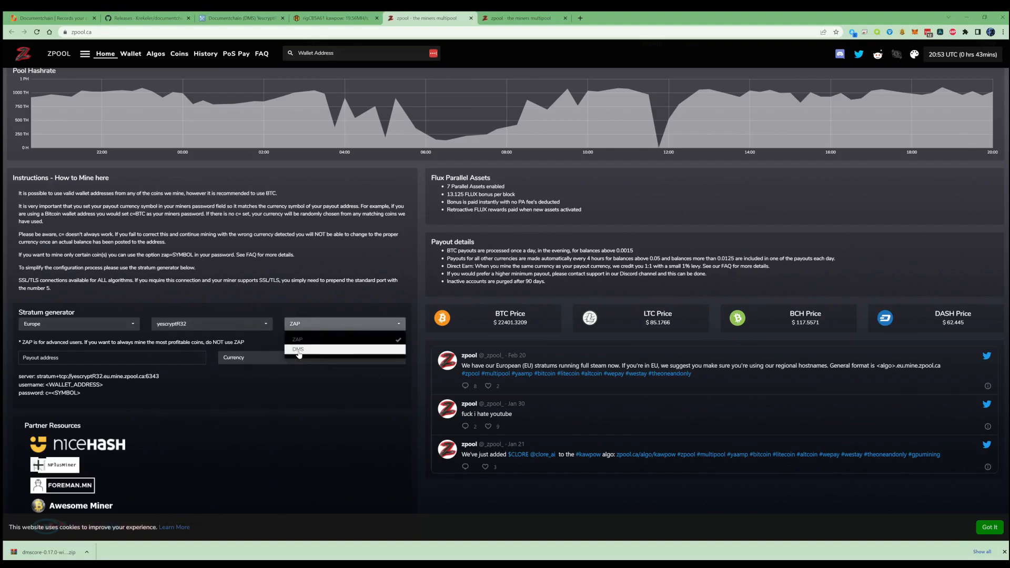
click(298, 349)
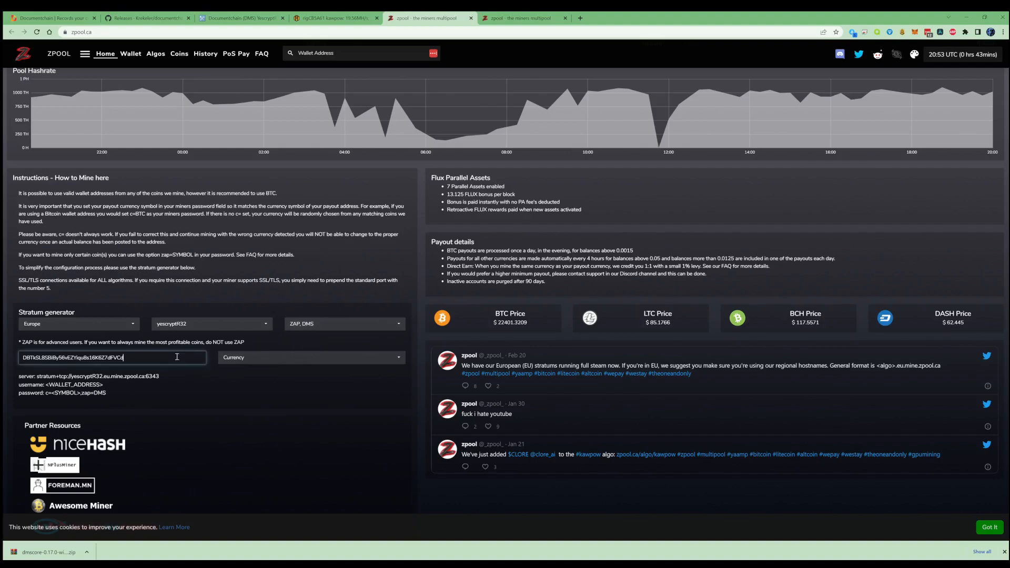
click(310, 358)
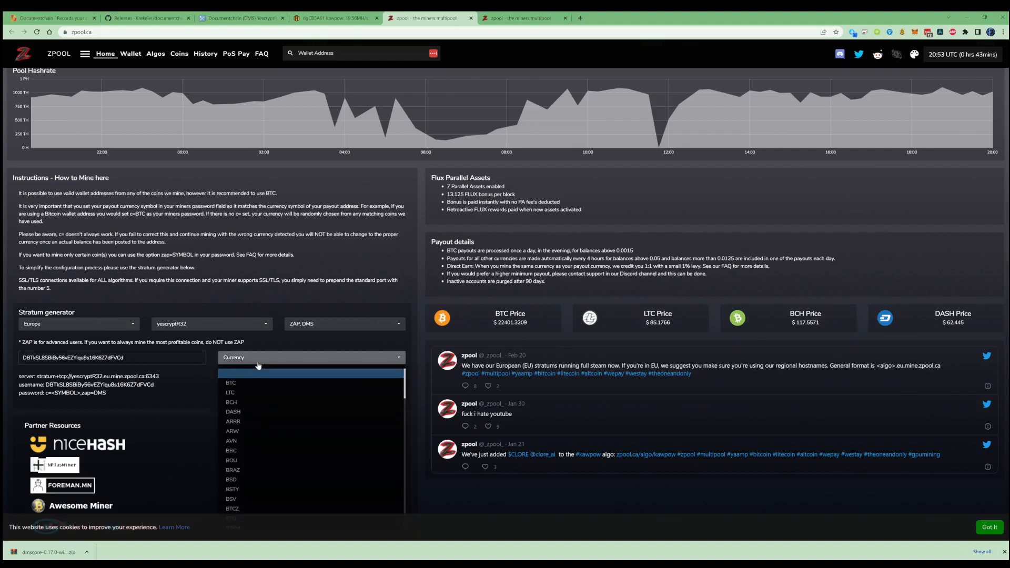
scroll(down, 3)
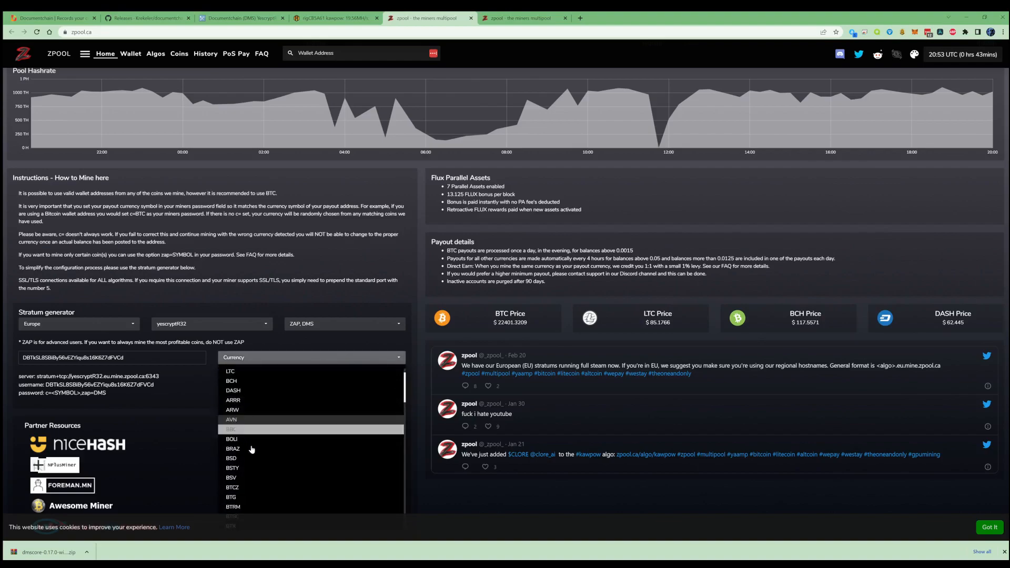
scroll(down, 3)
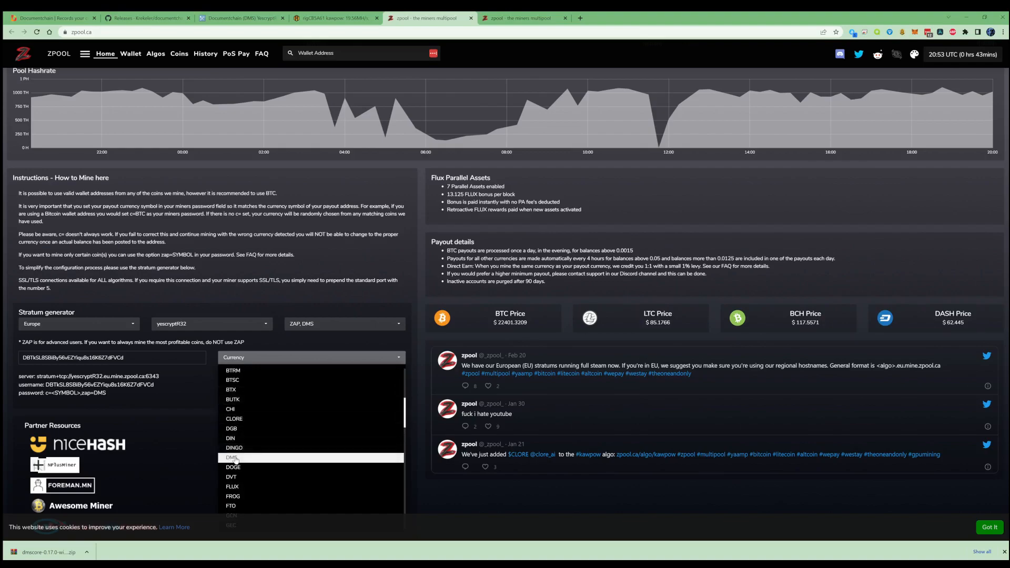
click(232, 458)
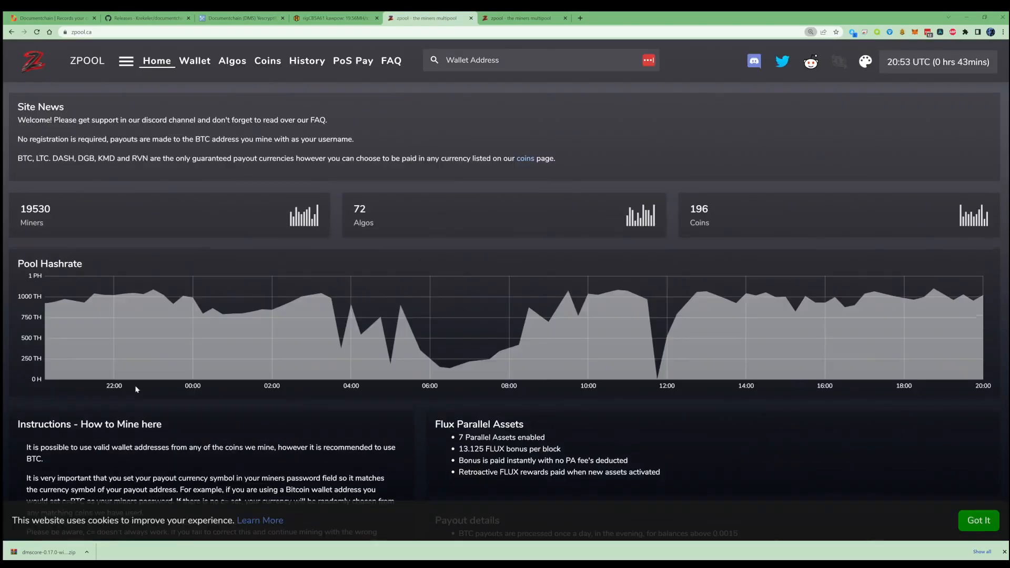
Step: Reselect yescryptR32, zap DMS and payout currency DMS so the generated password reads c=DMS,zap=DMS
scroll(down, 3)
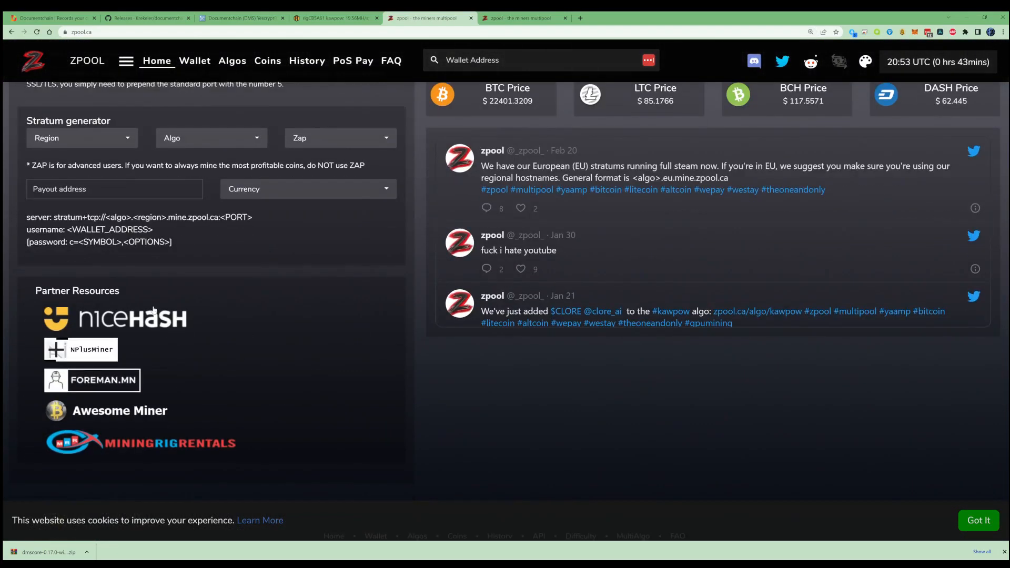
scroll(up, 3)
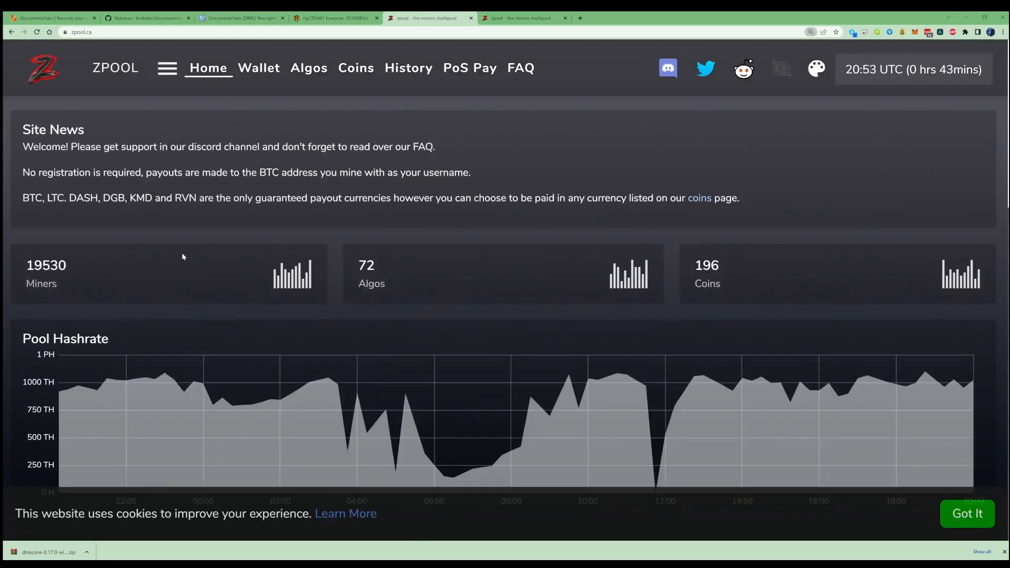
scroll(down, 3)
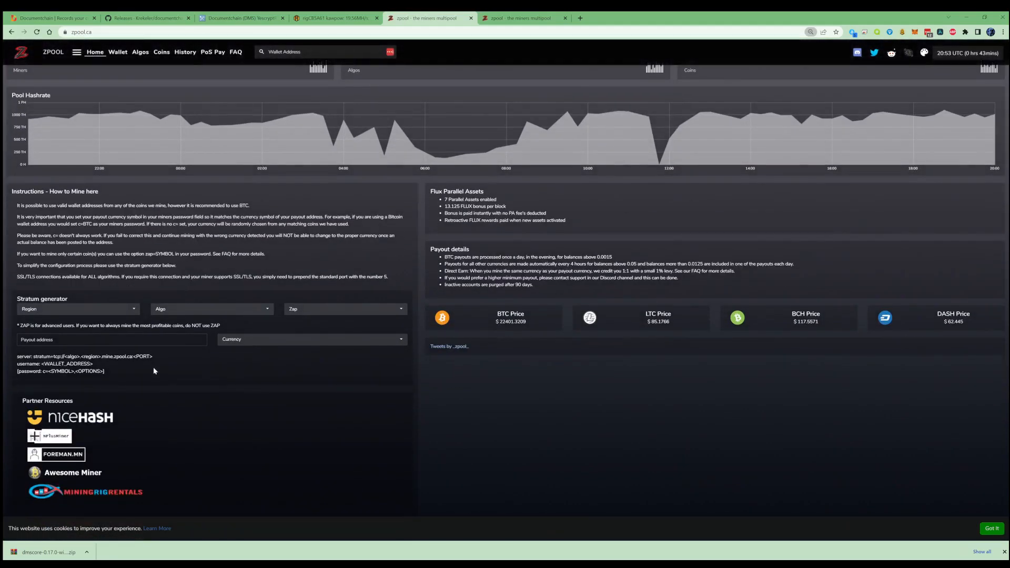
click(77, 309)
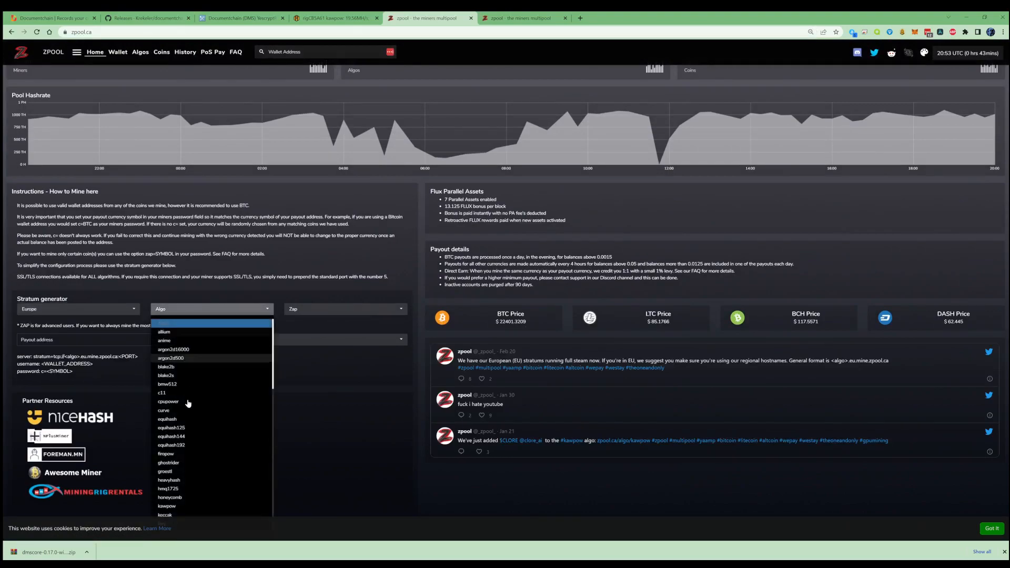
scroll(down, 3)
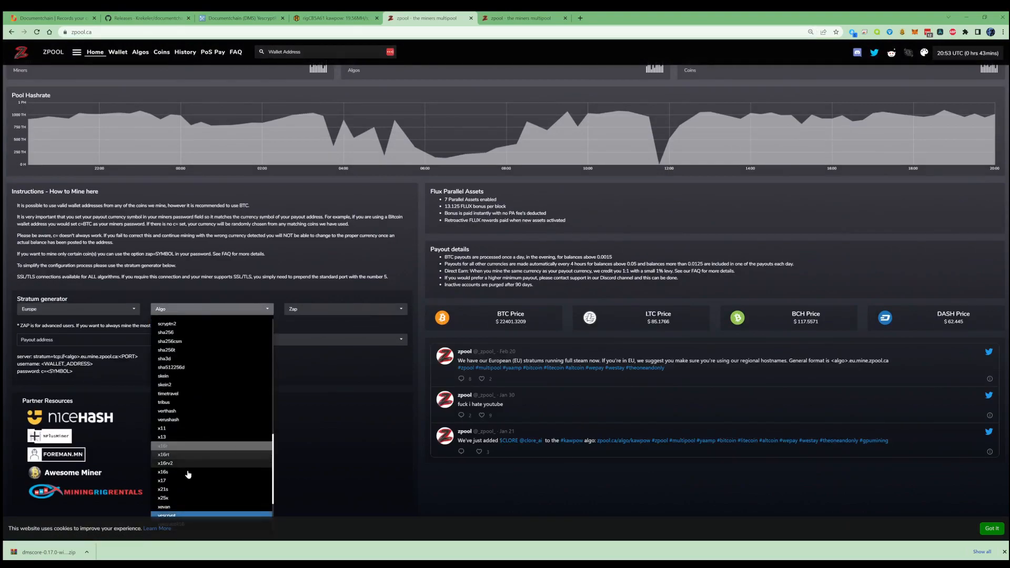
click(167, 516)
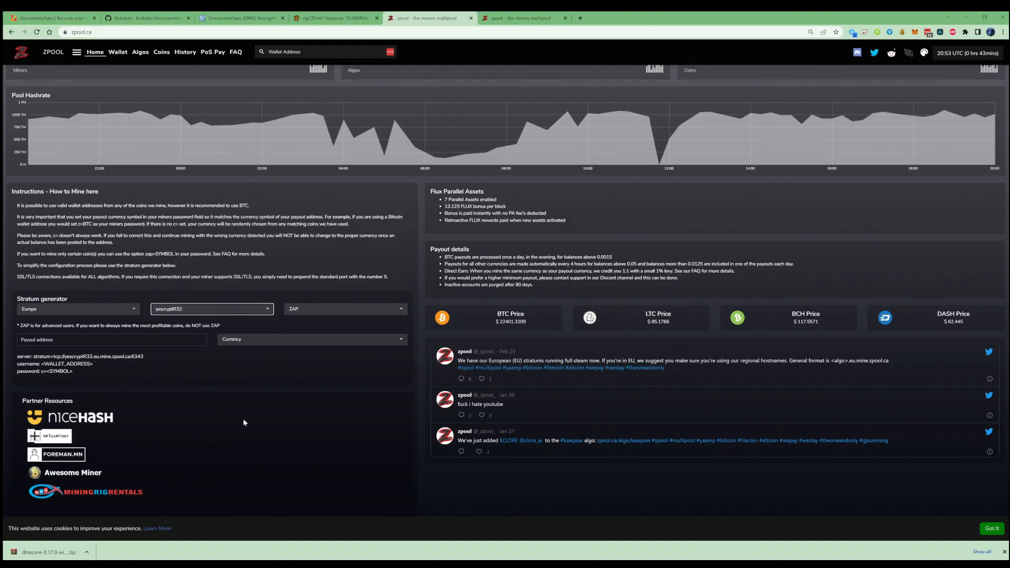
click(297, 332)
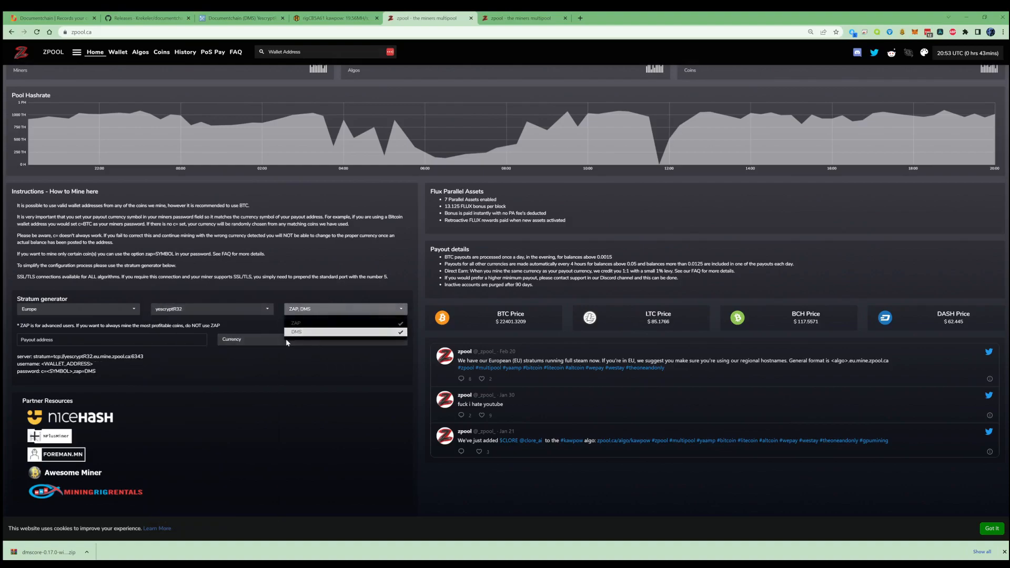
click(313, 340)
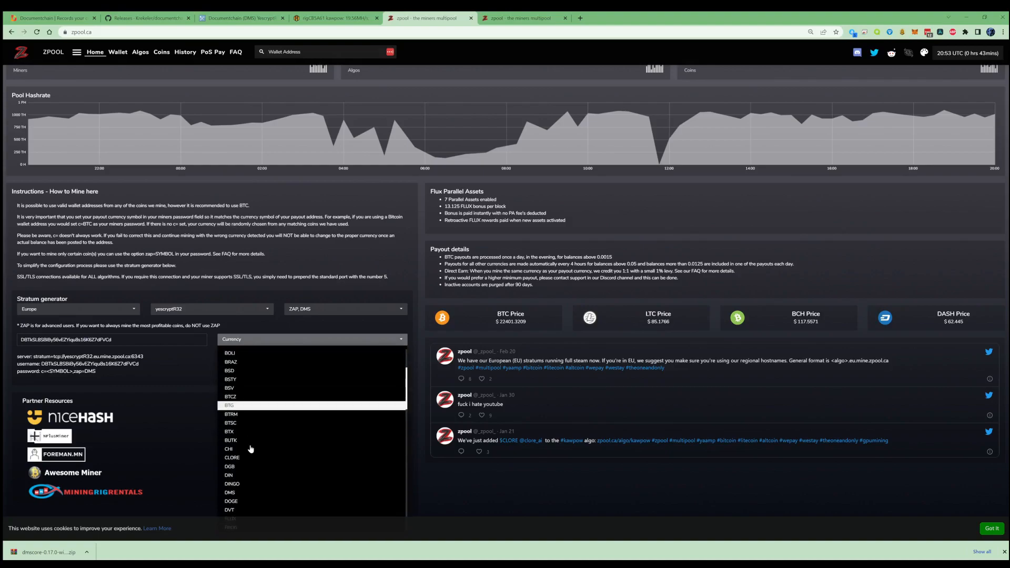
scroll(down, 3)
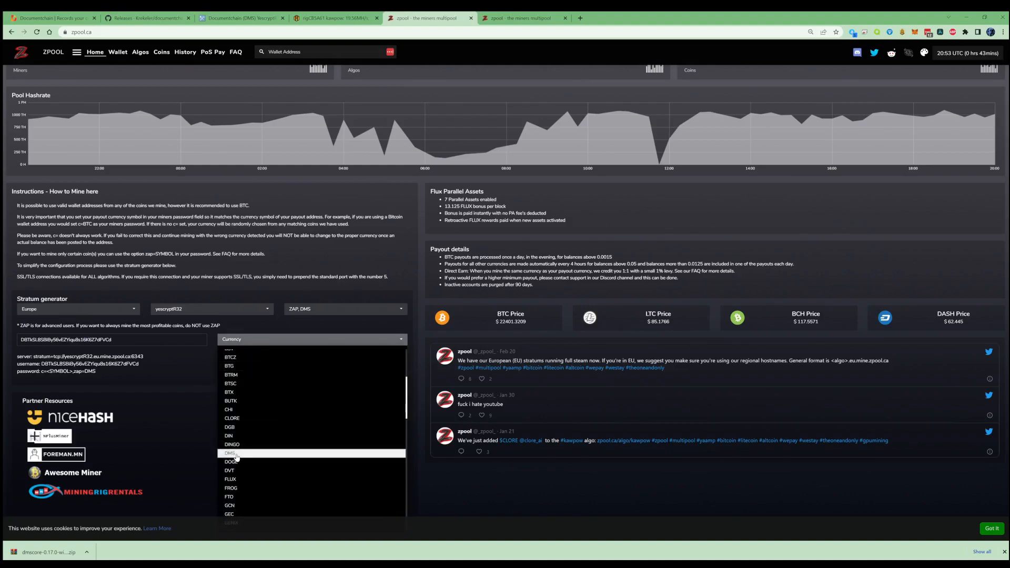
click(230, 452)
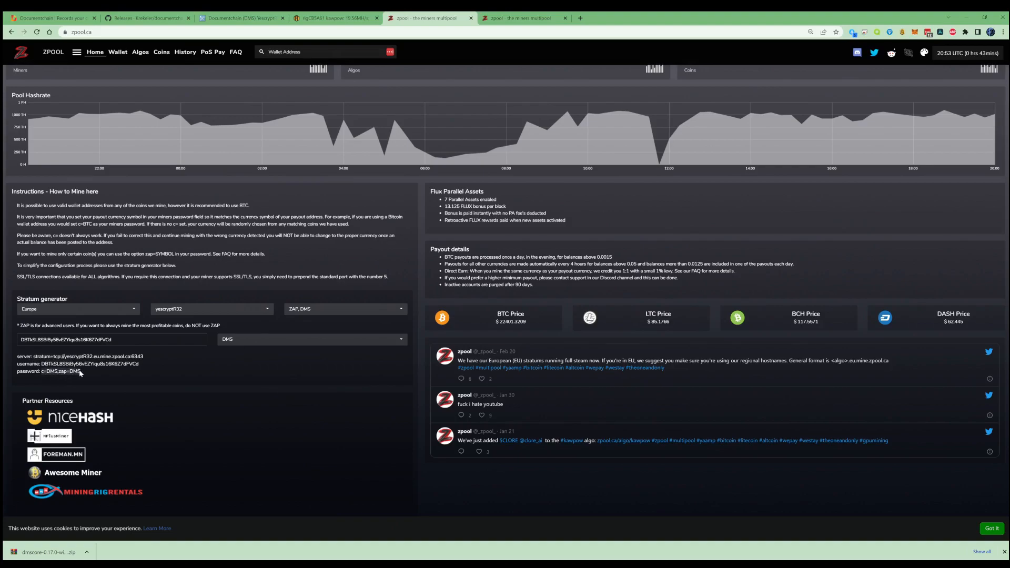
mouse_move(102, 380)
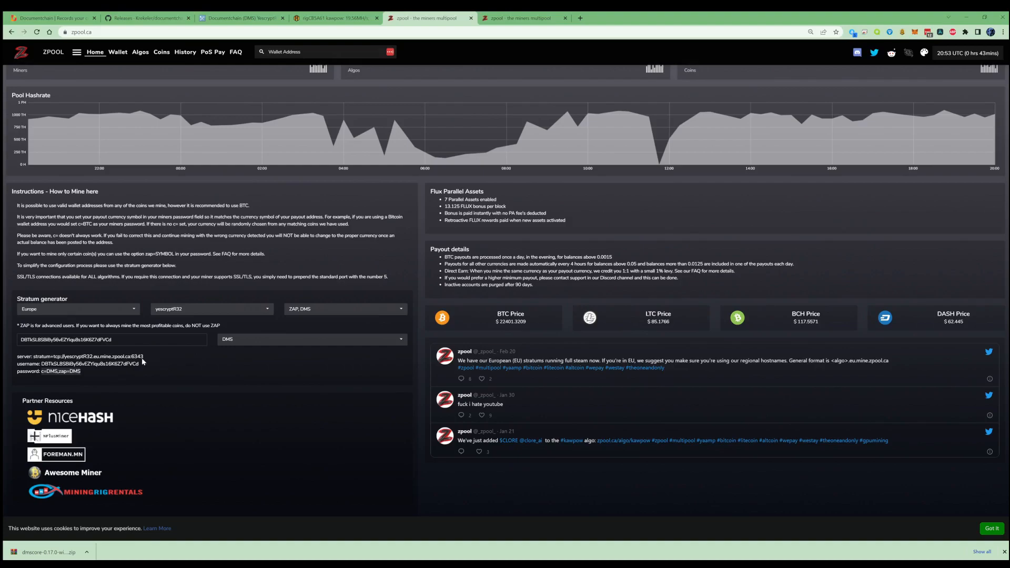
mouse_move(142, 361)
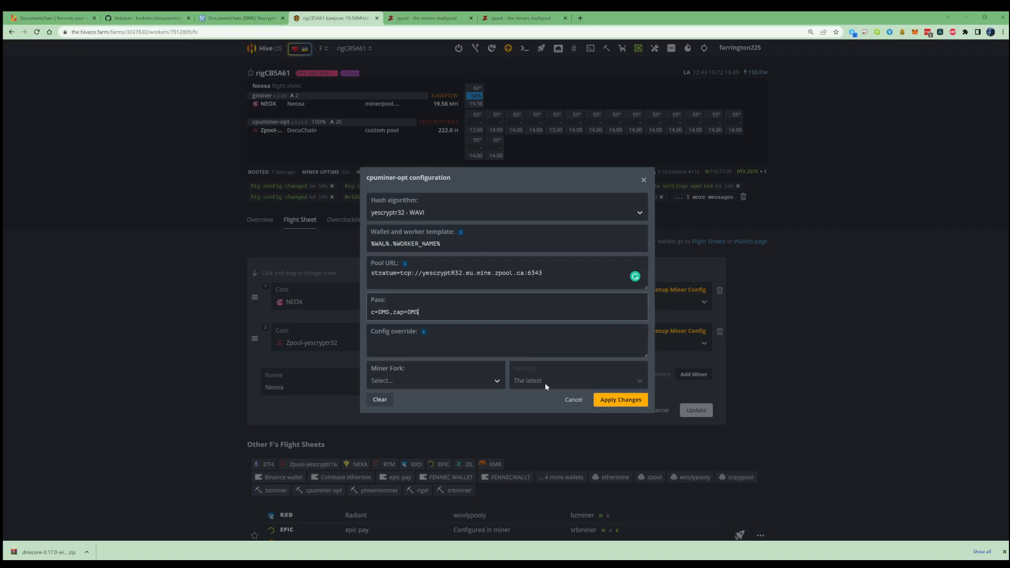
mouse_move(522, 362)
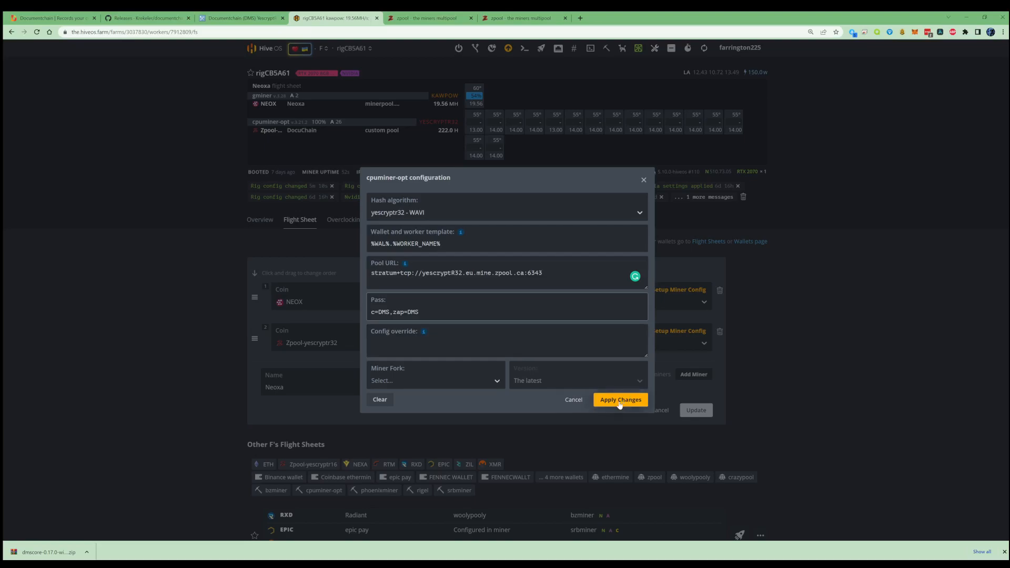
Step: Apply the cpuminer-opt changes, update the flight sheet and push it to all workers
click(619, 400)
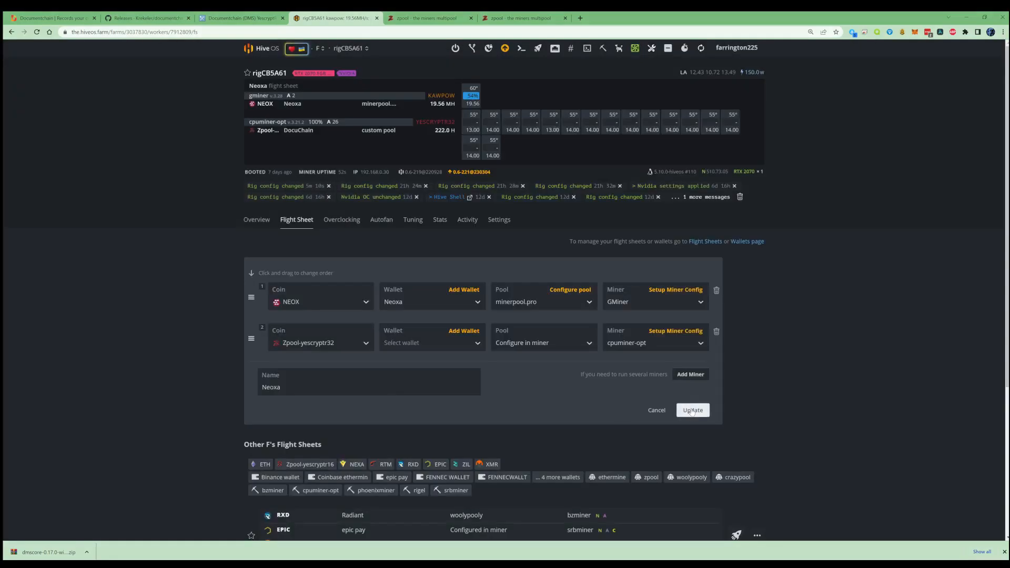
click(693, 410)
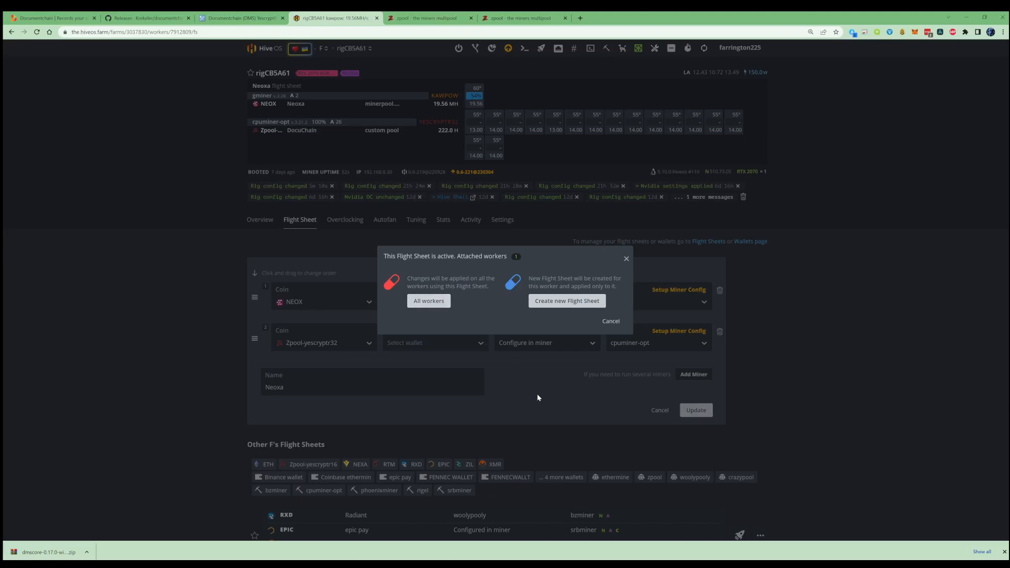
click(428, 301)
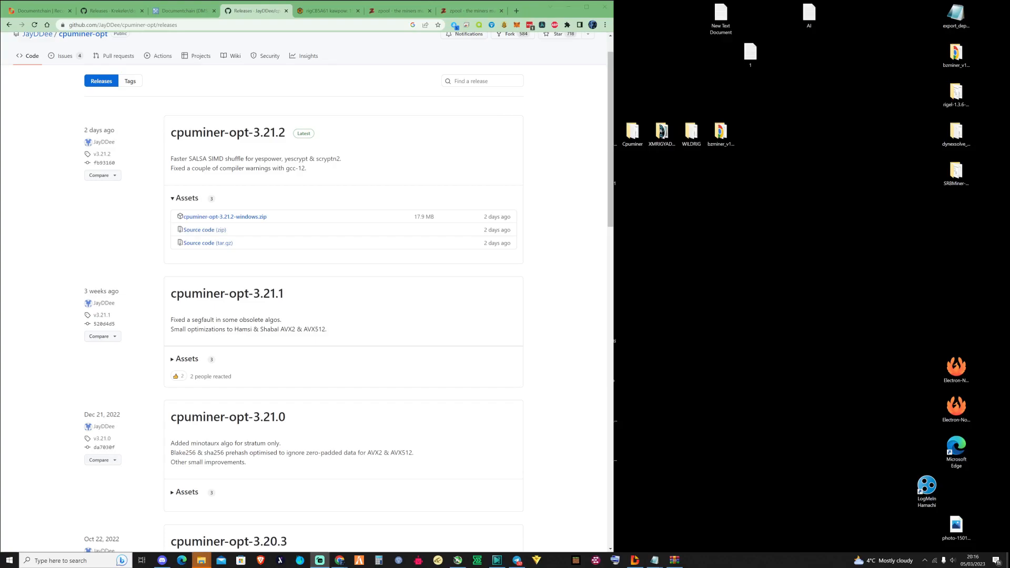
mouse_move(140, 107)
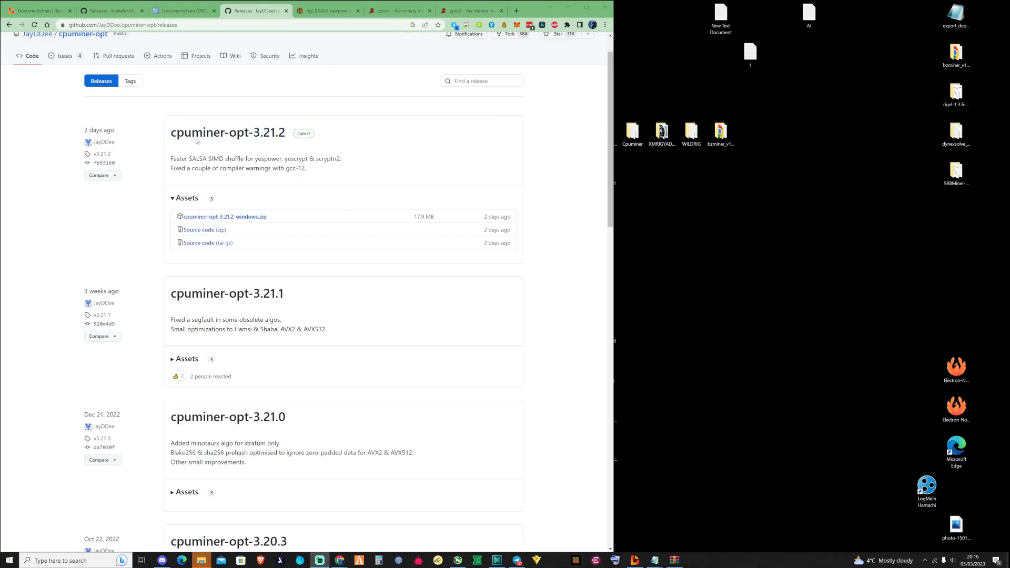
mouse_move(227, 133)
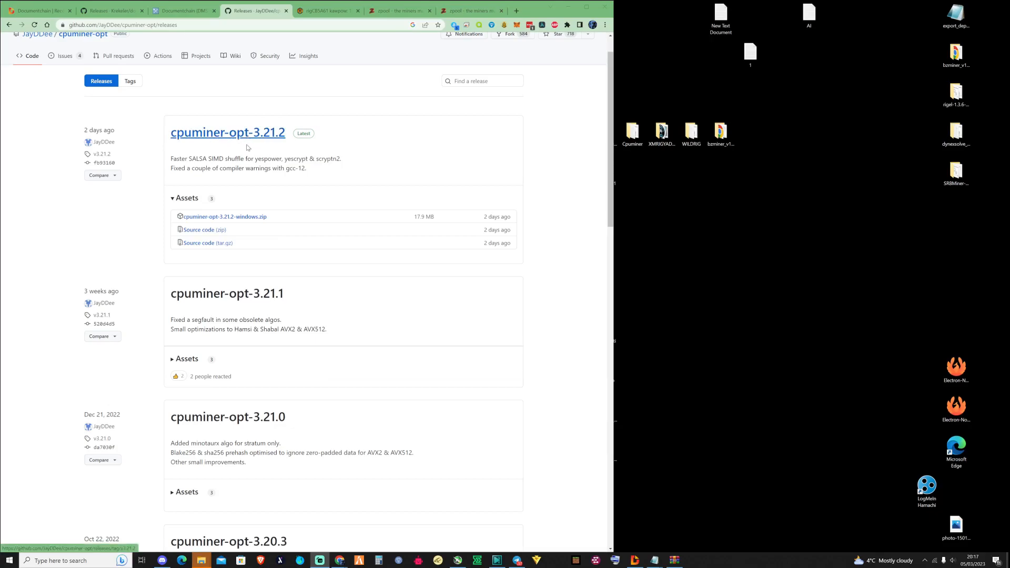
Step: Download the cpuminer-opt 3.21.2 windows.zip and keep it despite the browser warning
click(227, 133)
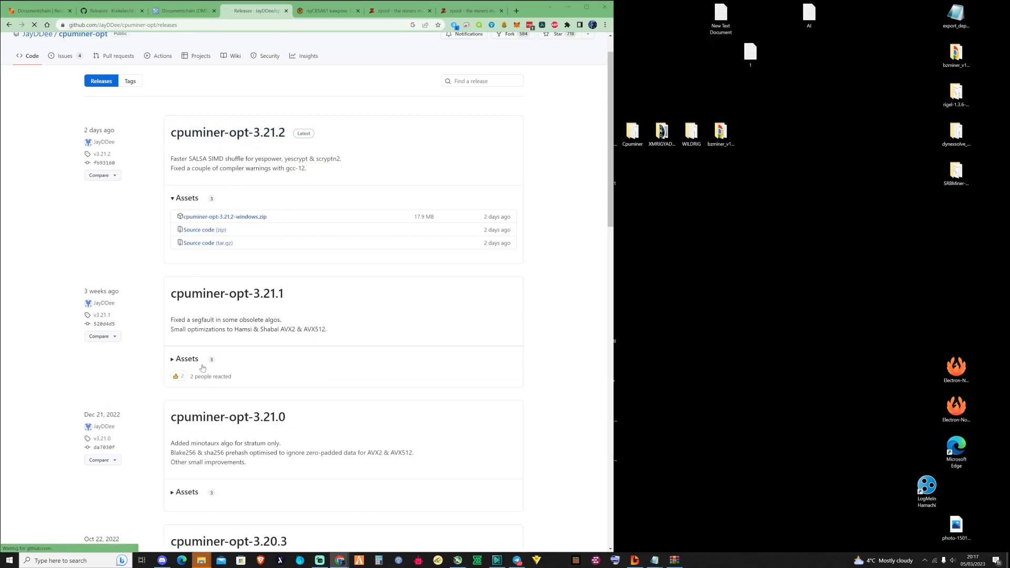
click(224, 217)
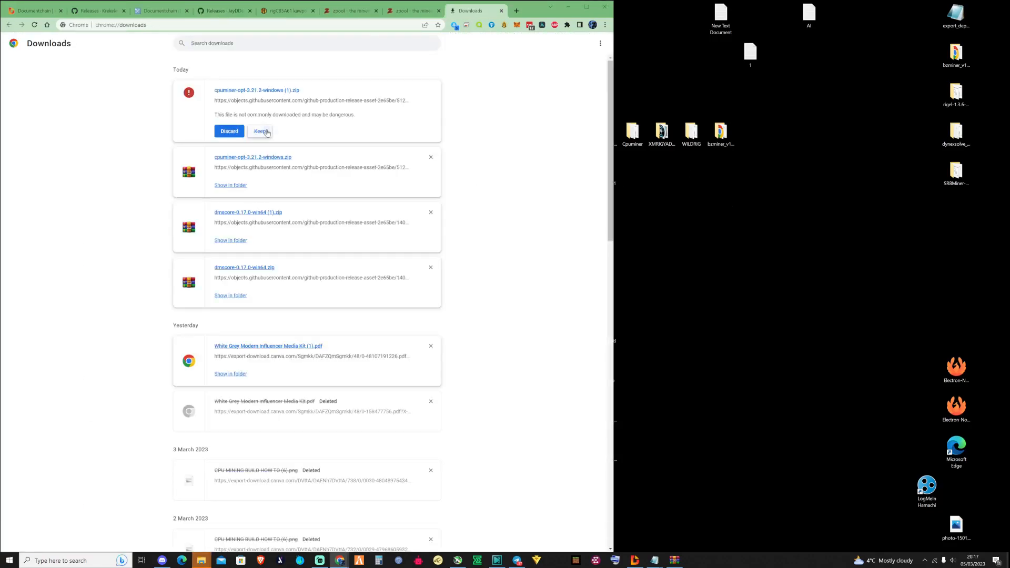
click(259, 132)
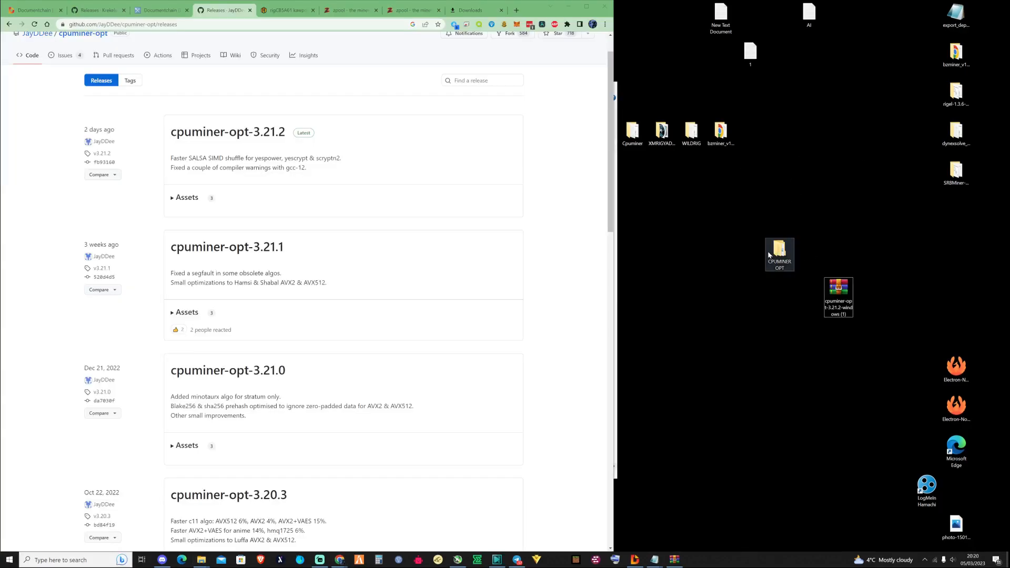
Step: Extract the cpuminer-opt zip into the CPUMINER OPT folder
double_click(779, 252)
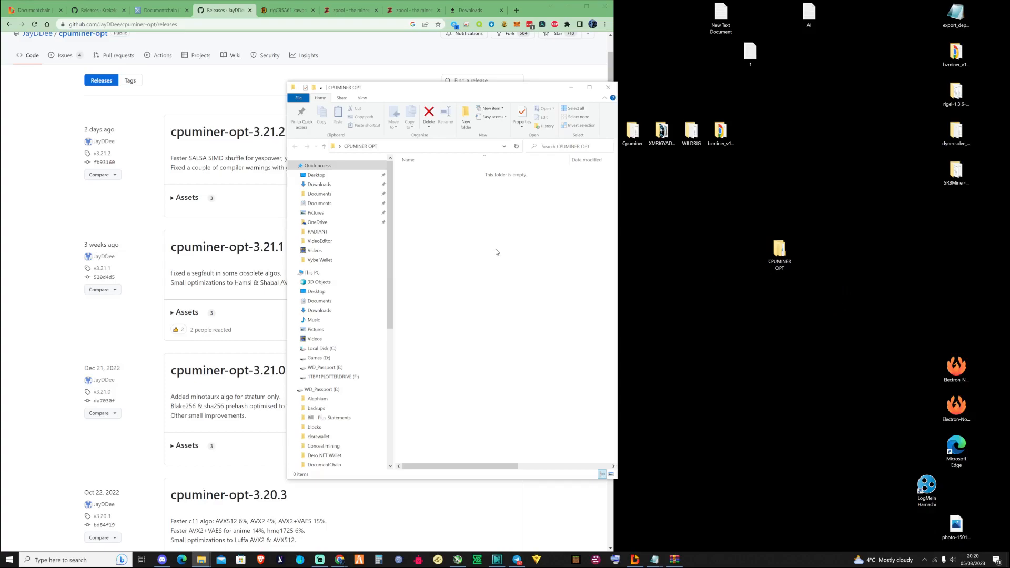
right_click(438, 171)
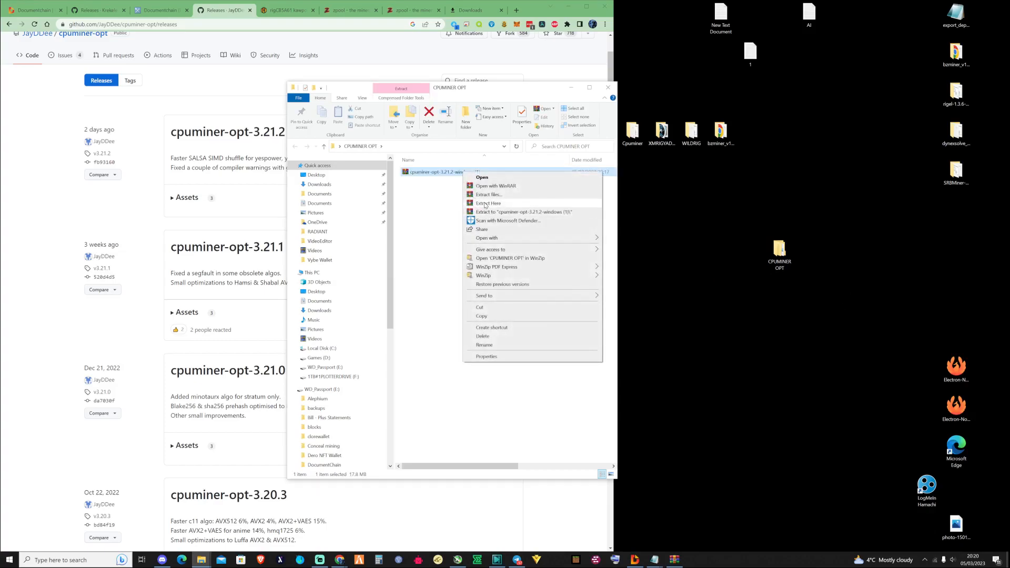
click(489, 203)
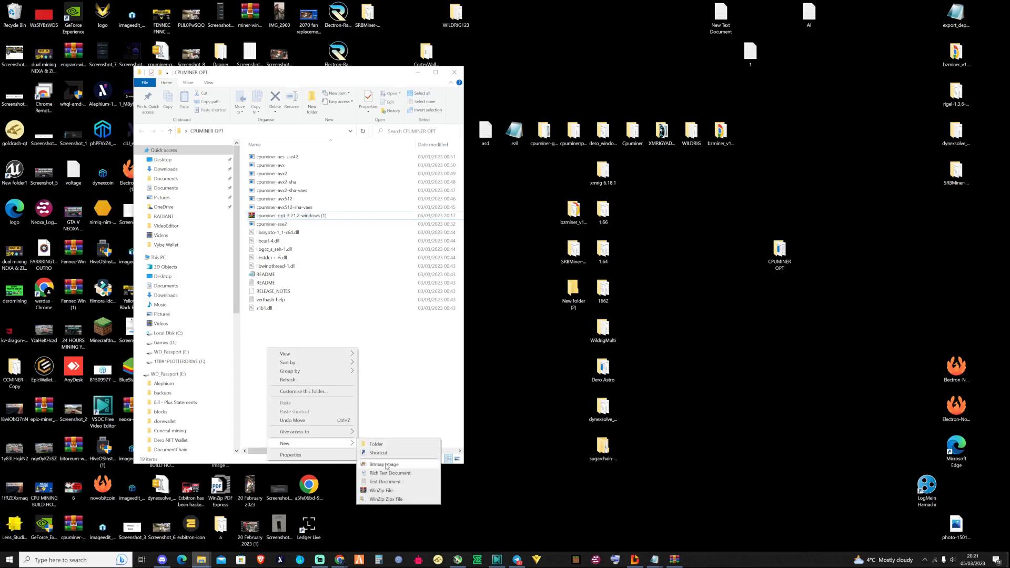
Step: Create a new text document named dms in the folder and open it
click(386, 482)
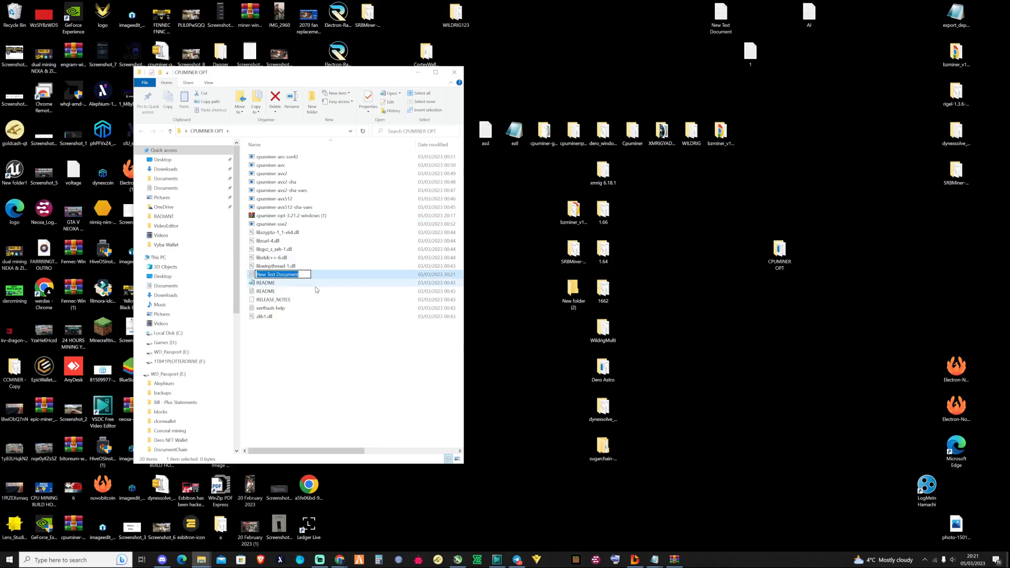
text(dms)
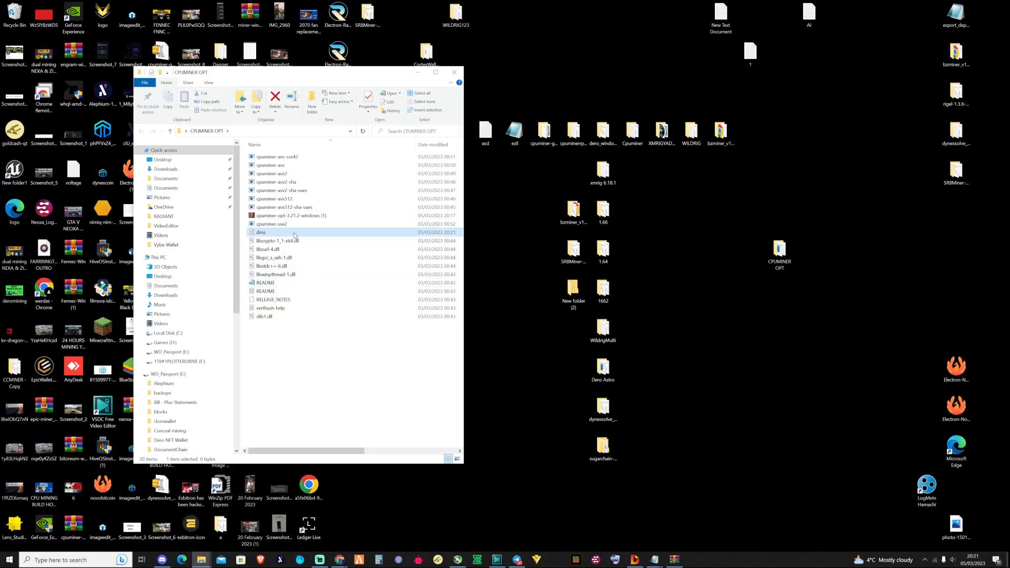
double_click(262, 232)
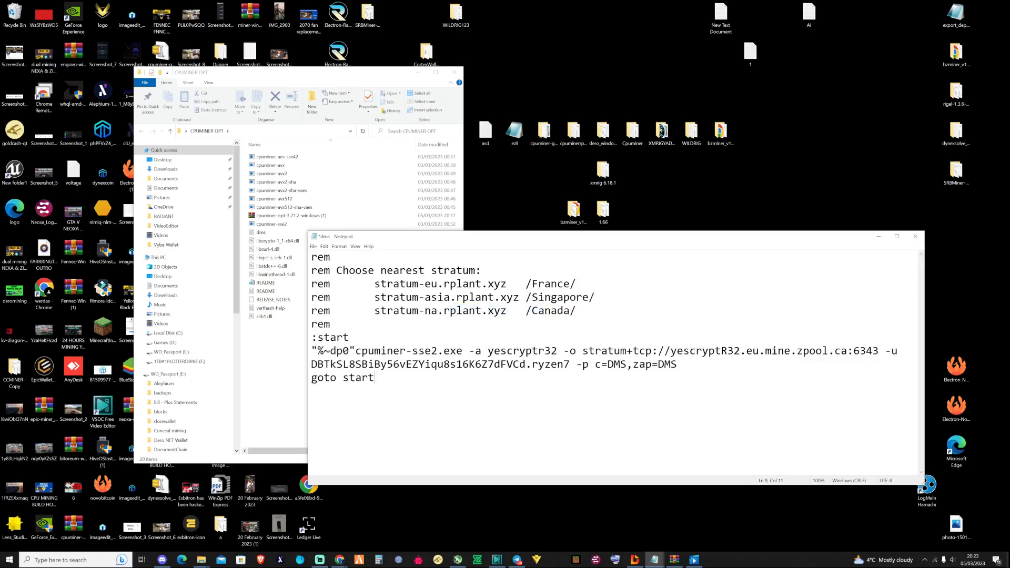
Step: Paste the cpuminer-sse2 yescryptr32 zpool DMS command and save the file as DMS.bat
double_click(602, 365)
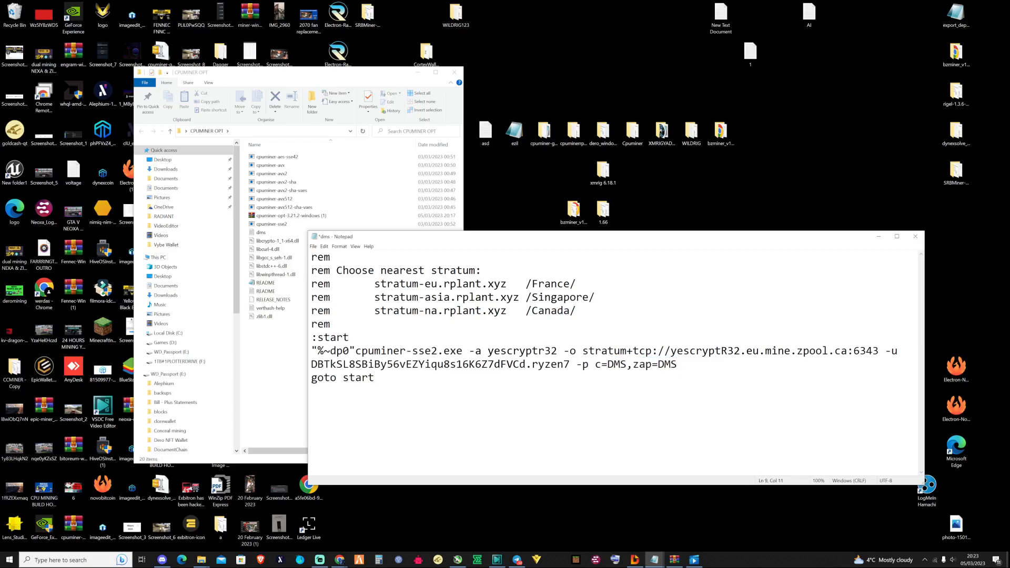
drag(310, 364, 527, 364)
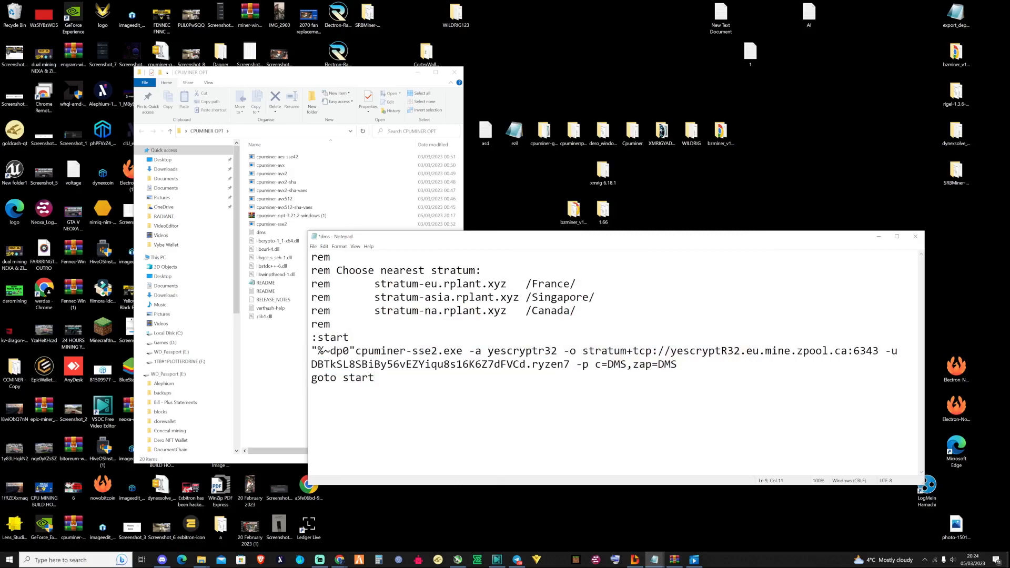
click(314, 247)
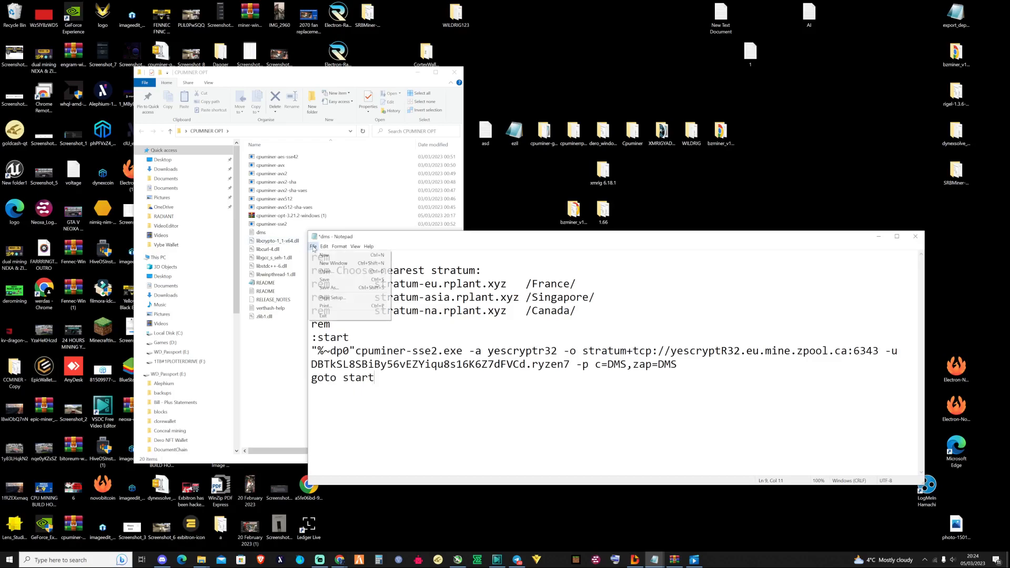
click(331, 287)
text(DMS.bat)
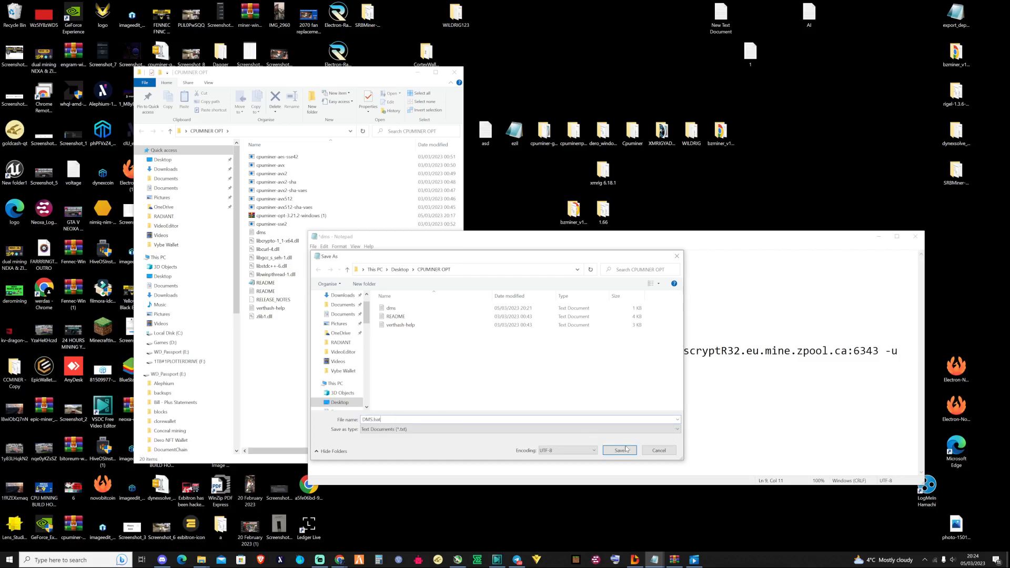
click(618, 450)
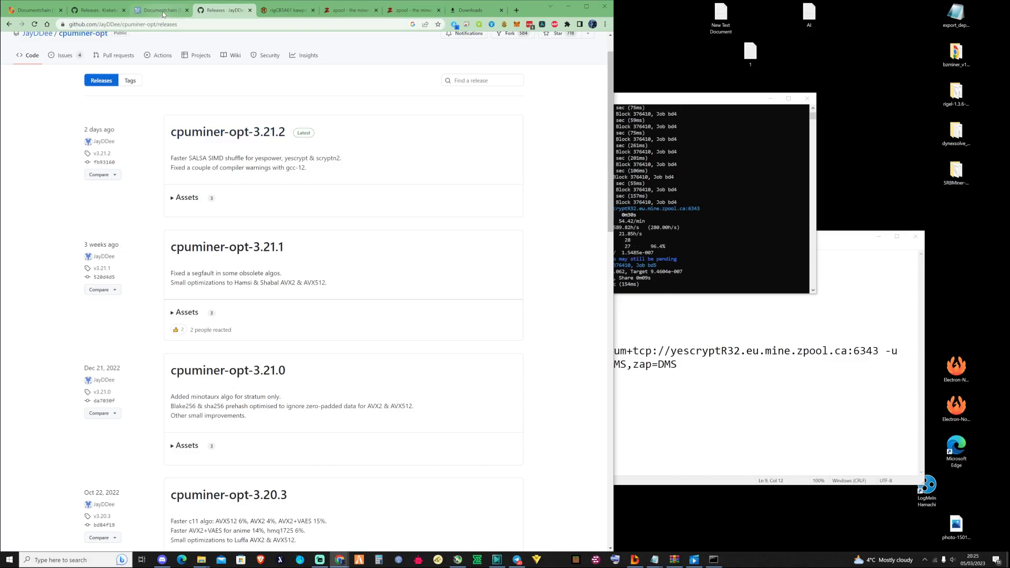
Step: With DMS.bat mining and shares accepted, switch to the Documentchain MiningPoolStats page
click(161, 10)
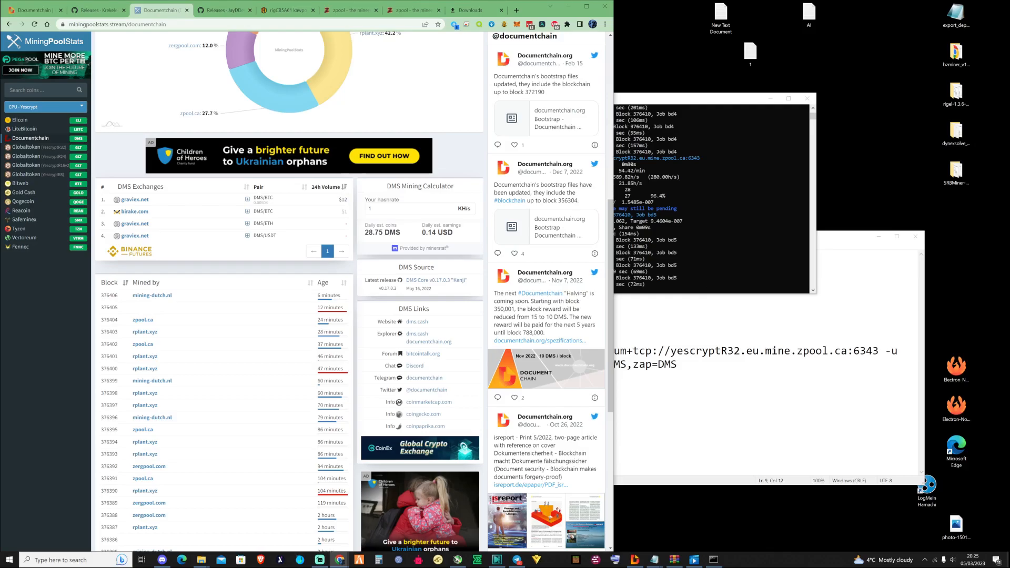
Step: Switch to the zpool wallet page for the DMS address showing the two cpuminer-opt workers
click(413, 9)
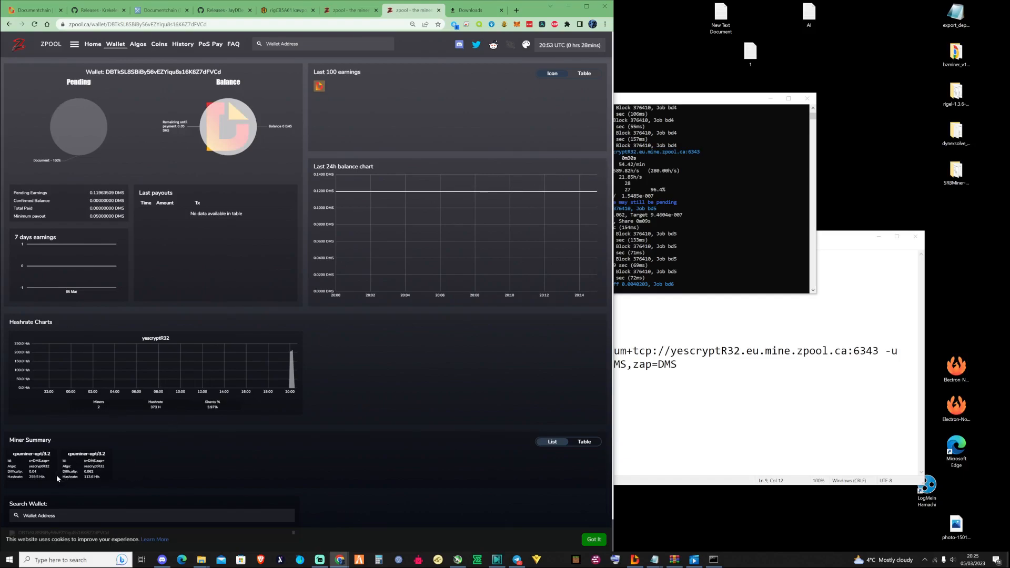
mouse_move(30, 486)
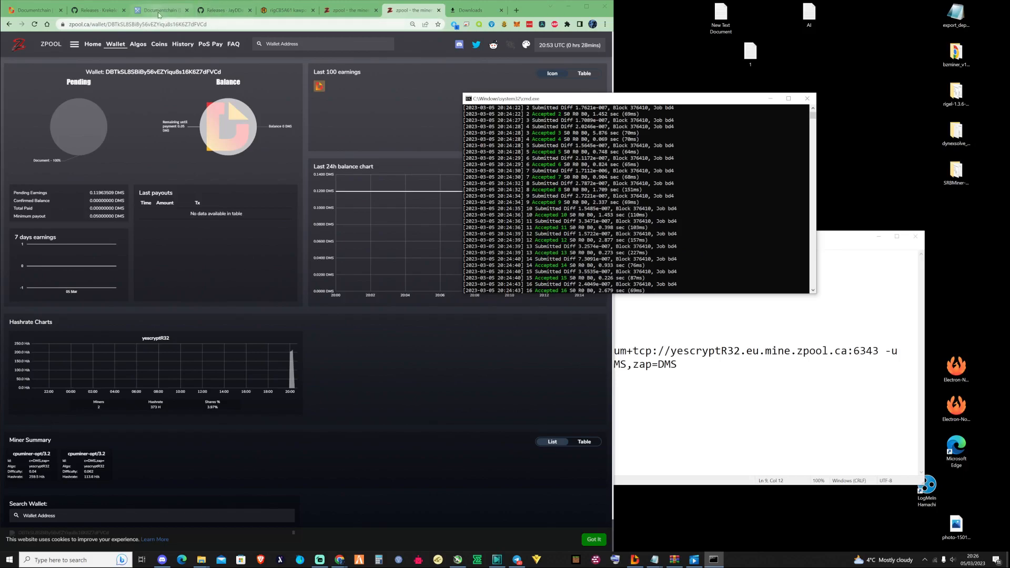
Step: Return to the Documentchain MiningPoolStats page and set the DMS calculator hashrate to 0
click(160, 10)
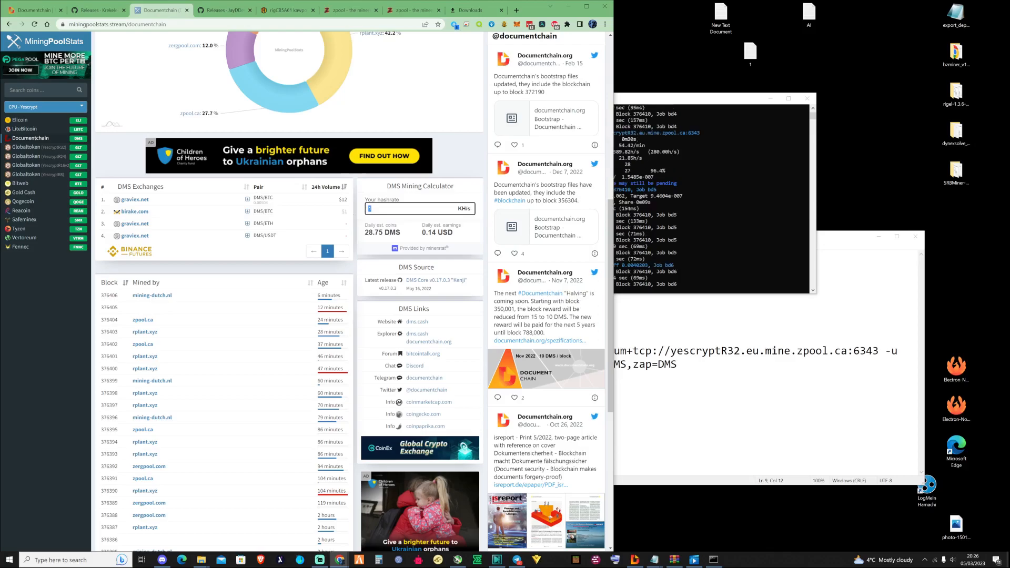
text(0)
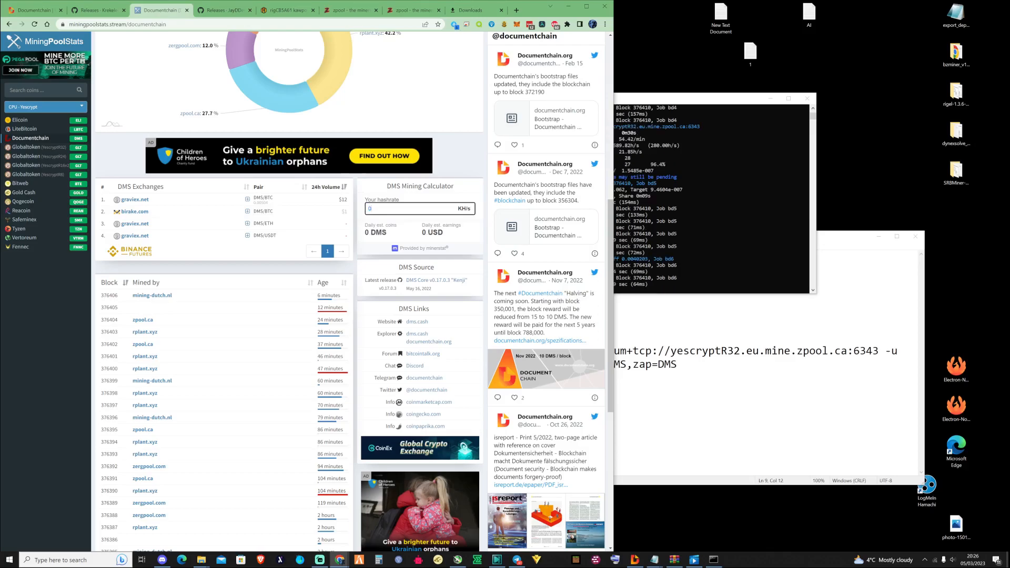